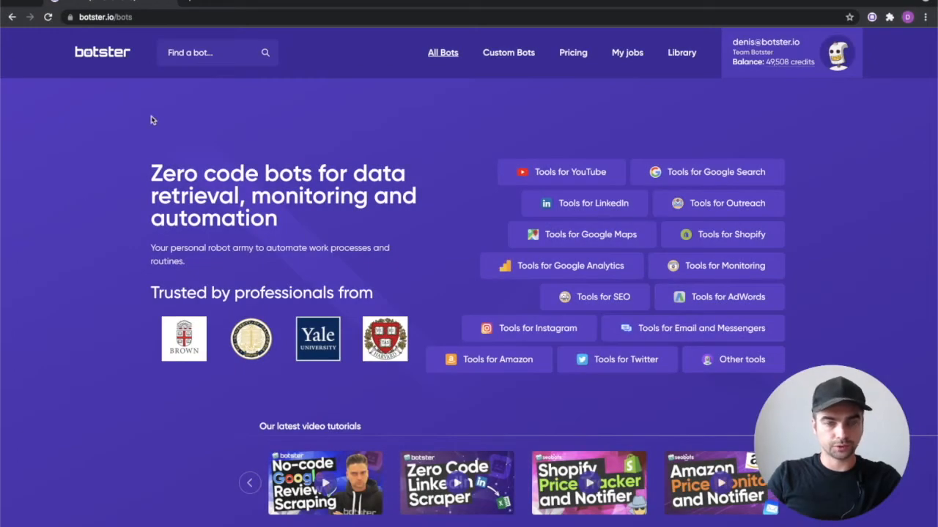
Search 'email telegram' and review the Email to Messengers Forwarder bot's description.
click(213, 52)
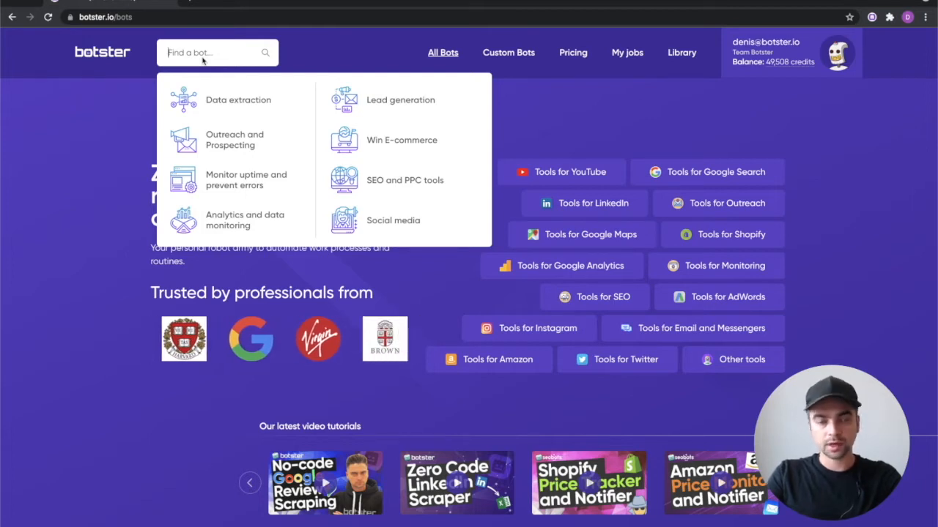
text(email)
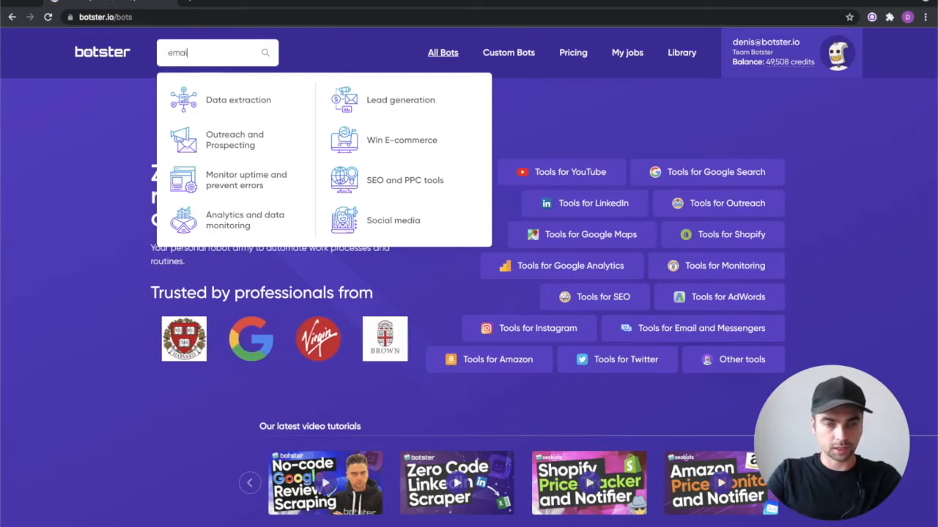
text(telegram)
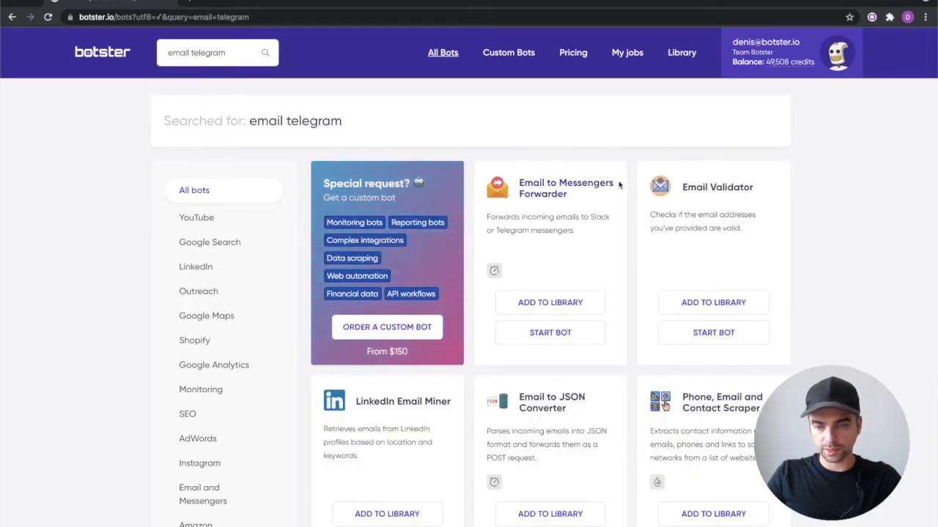
click(565, 187)
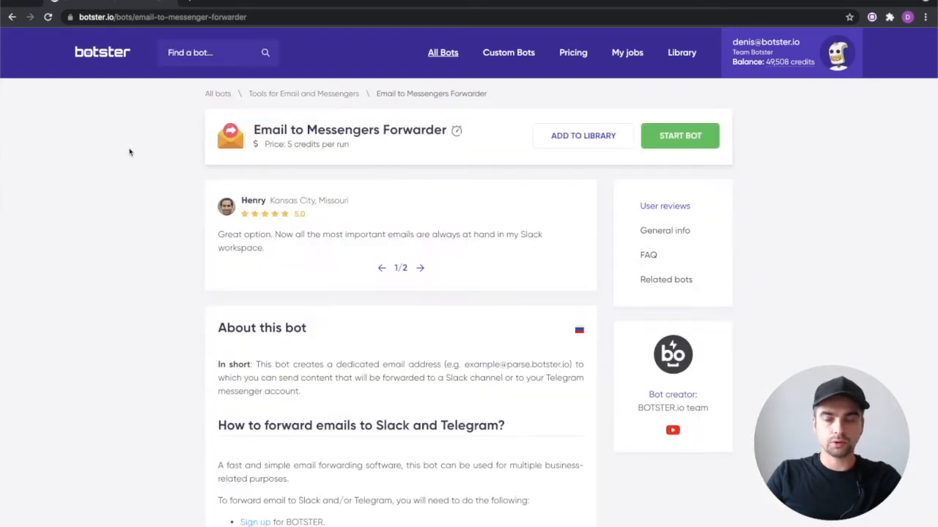
scroll(down, 3)
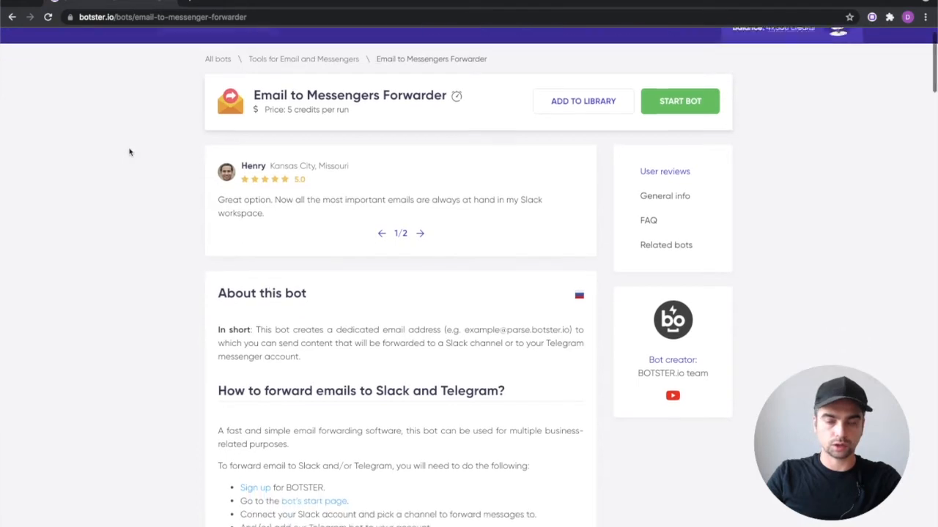
scroll(down, 3)
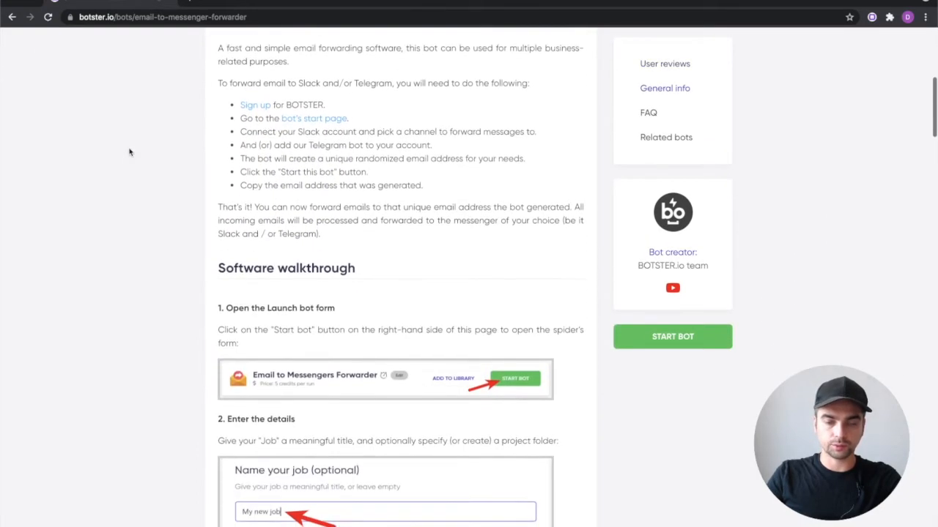
scroll(up, 3)
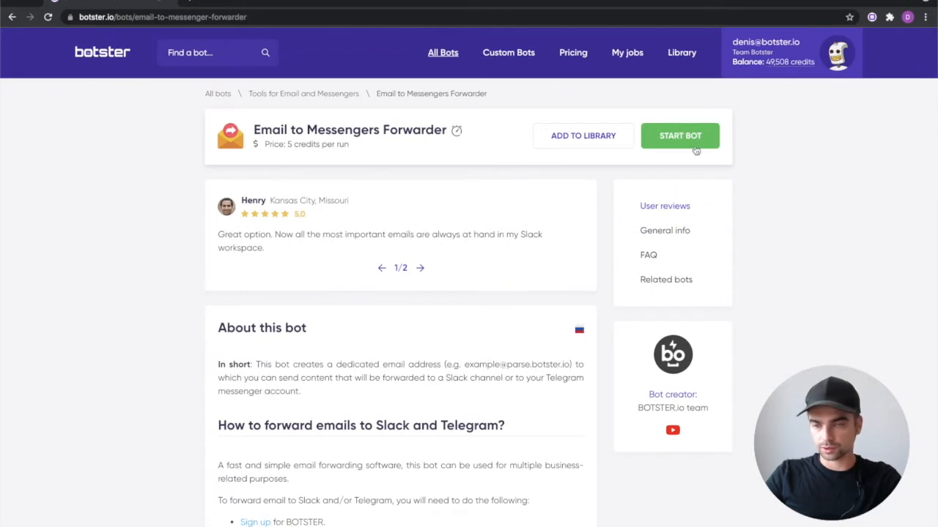
Start the bot and name the job 'Test Telegram Forwarder', reaching the notification settings.
click(680, 135)
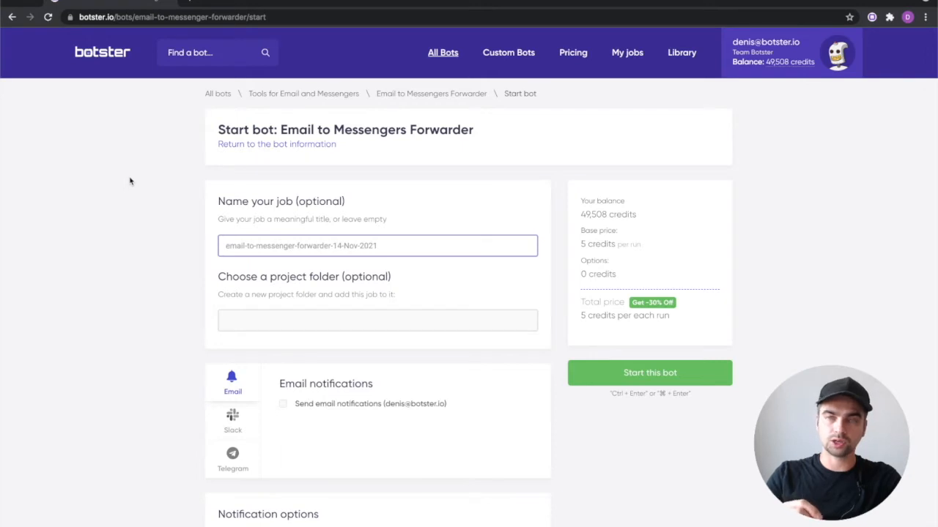
click(378, 246)
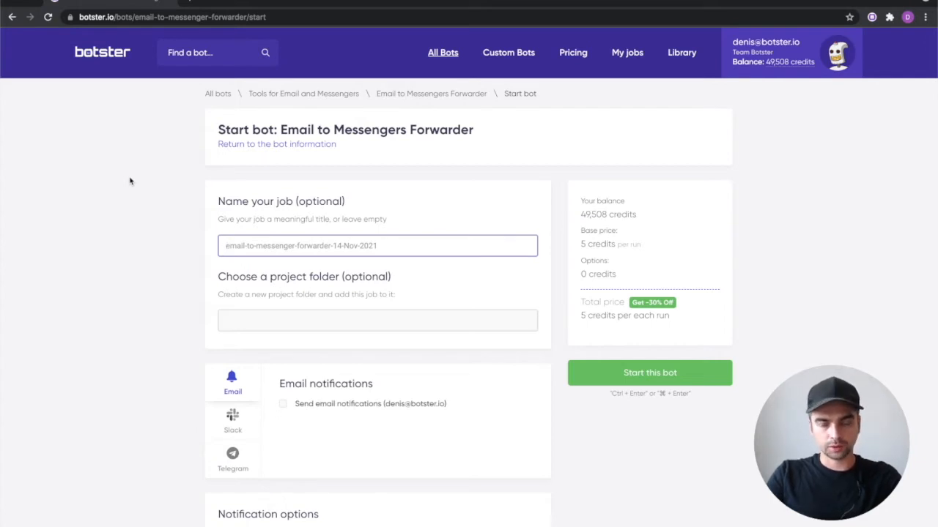
text(Test)
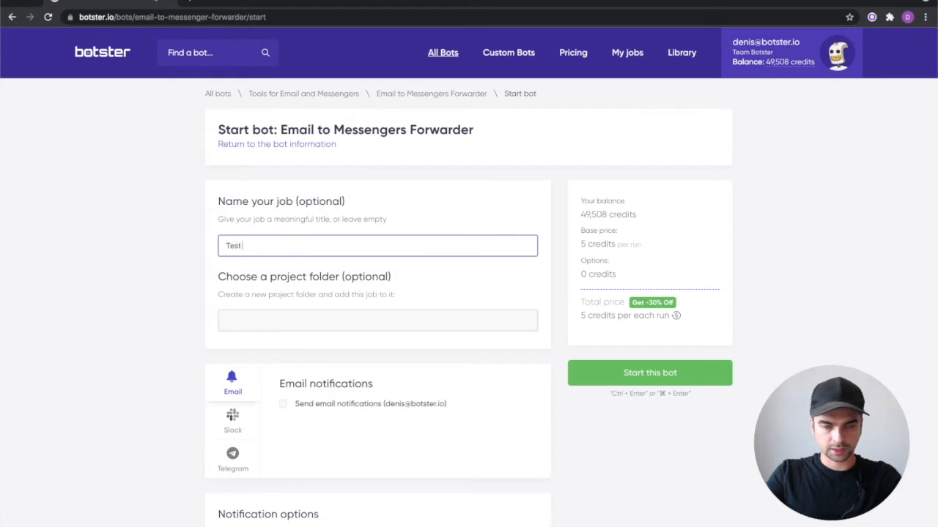
text(Telegram Forwarder)
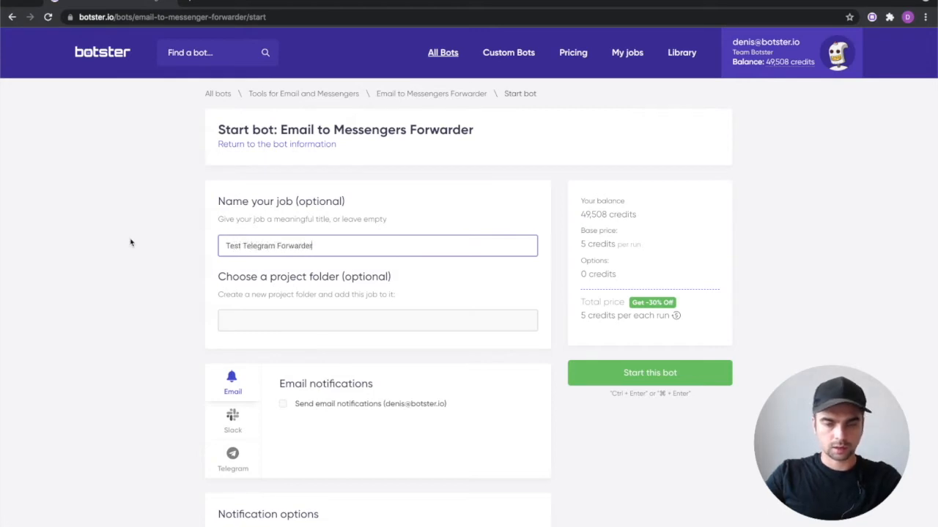
scroll(down, 3)
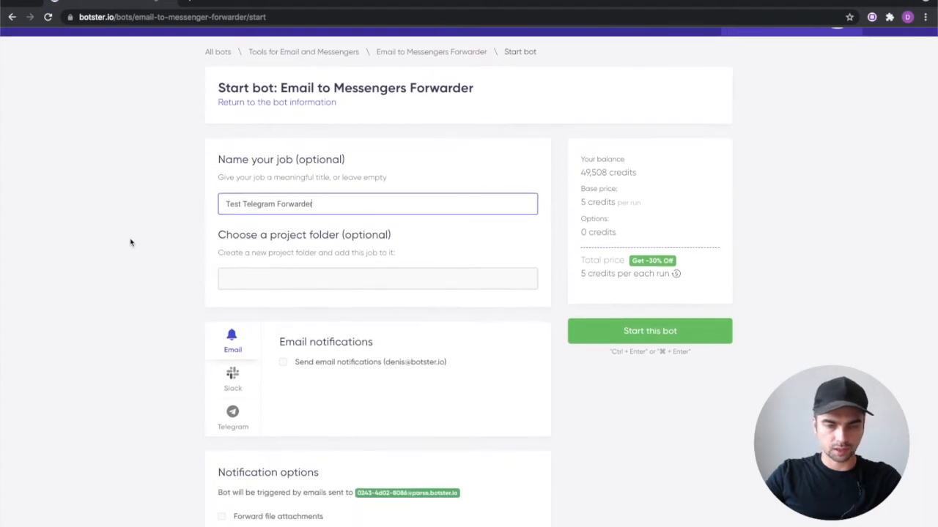
scroll(down, 3)
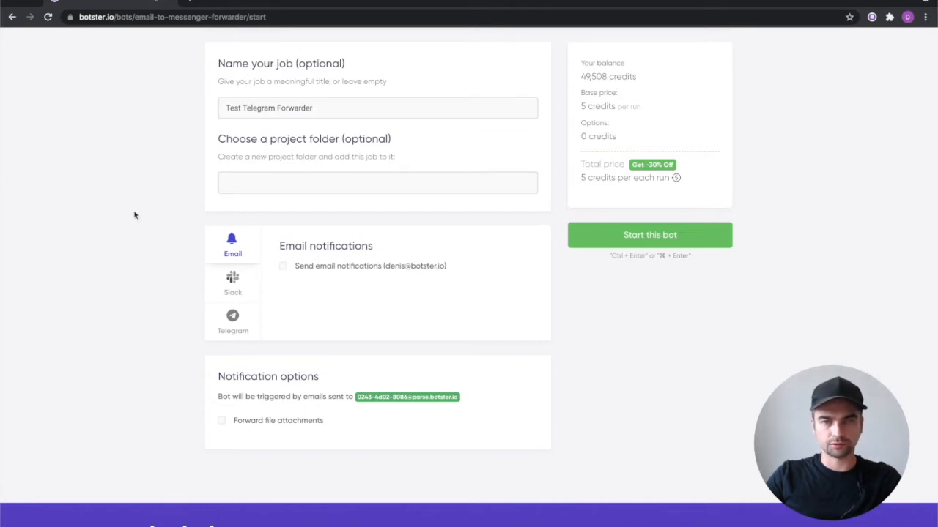
mouse_move(408, 296)
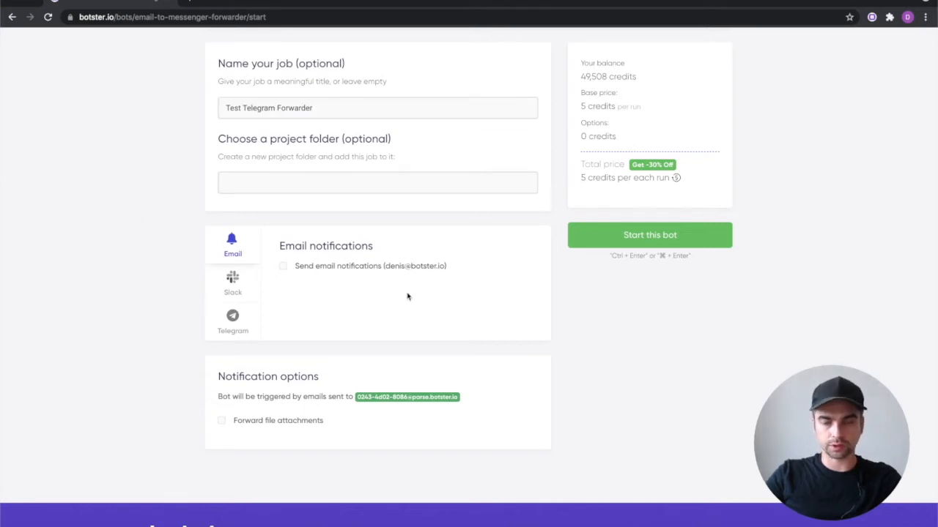
mouse_move(463, 274)
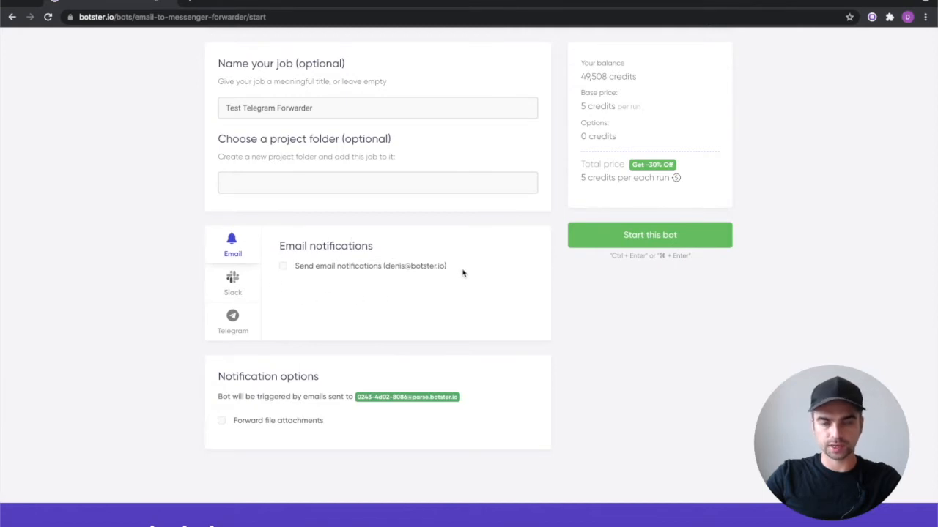
mouse_move(242, 299)
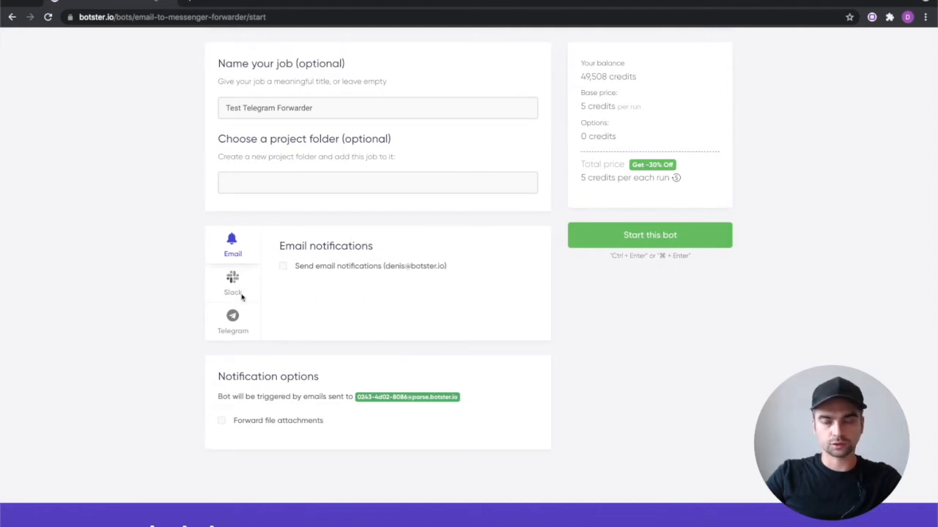
Enable 'Send notifications to Telegram' so the job's connection code is shown.
click(231, 284)
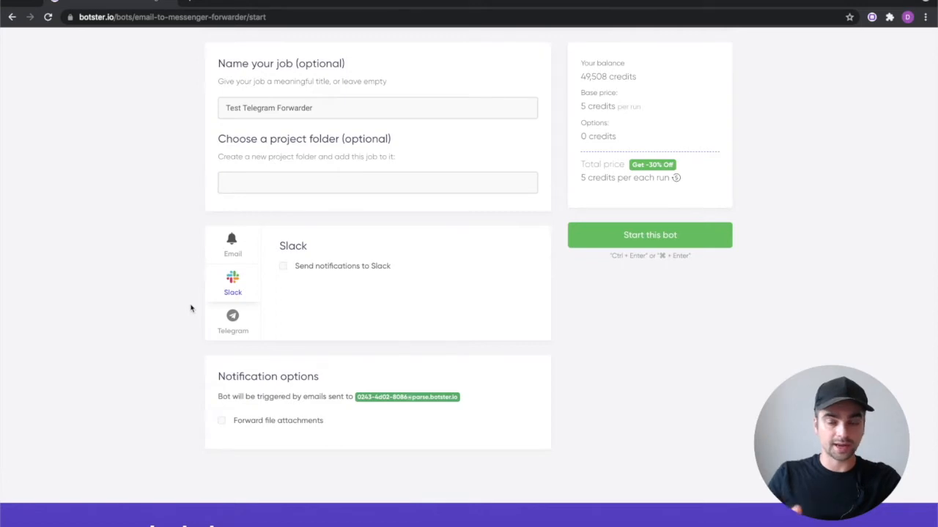
click(232, 319)
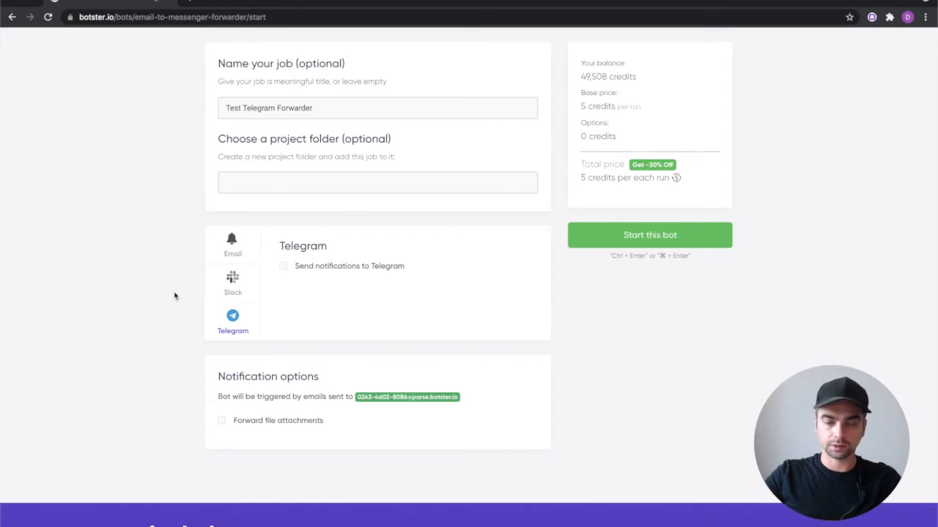
click(283, 267)
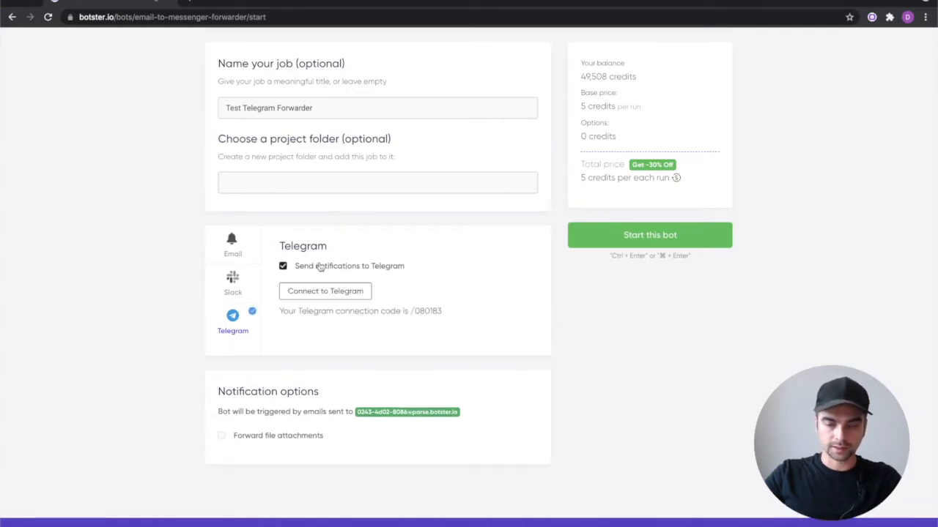
mouse_move(320, 319)
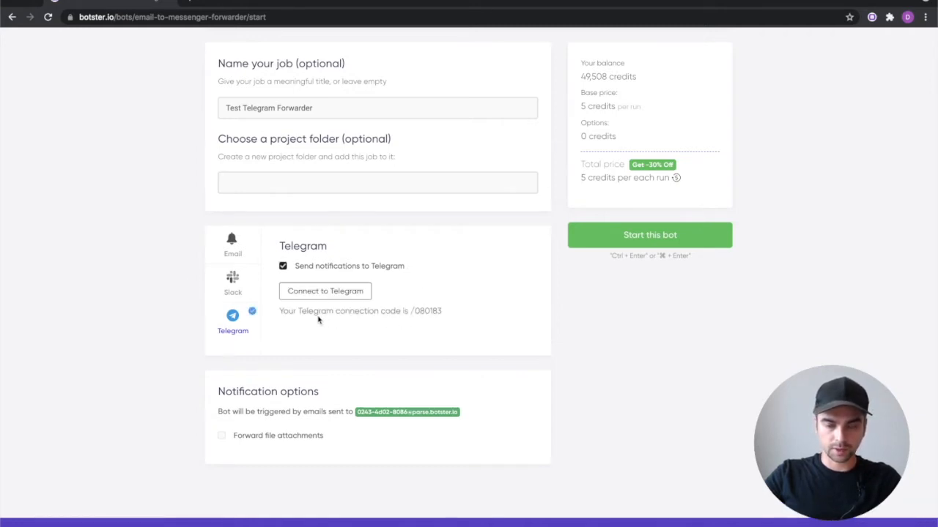
mouse_move(325, 290)
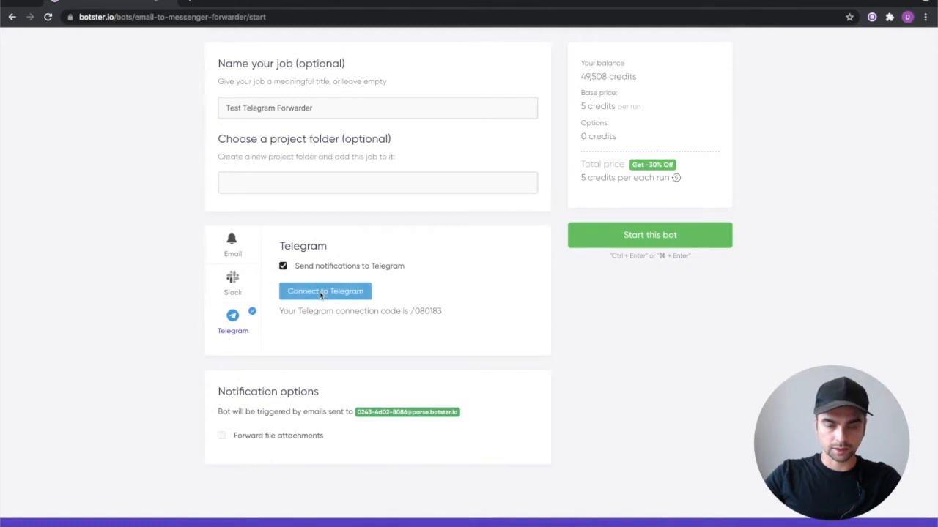
Follow the t.me/botsterbot link into the Botster chat in the Telegram app.
click(326, 290)
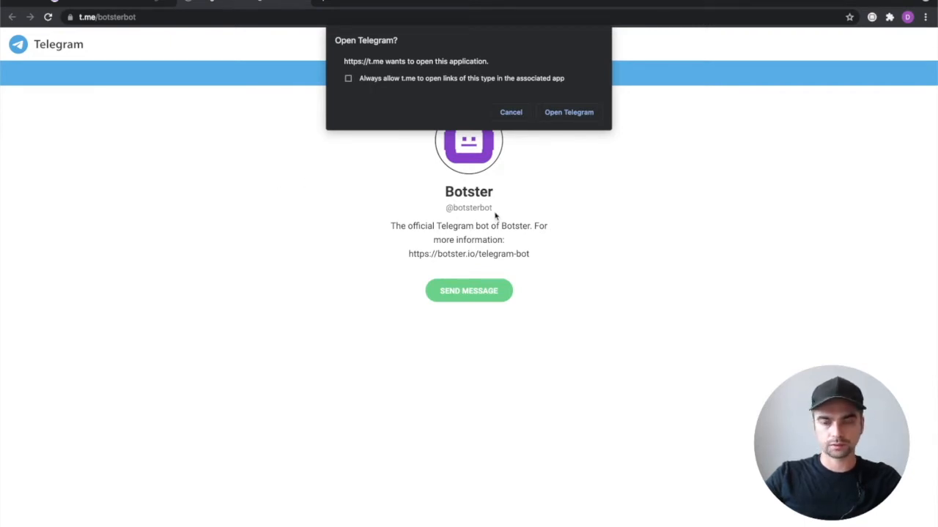
mouse_move(568, 112)
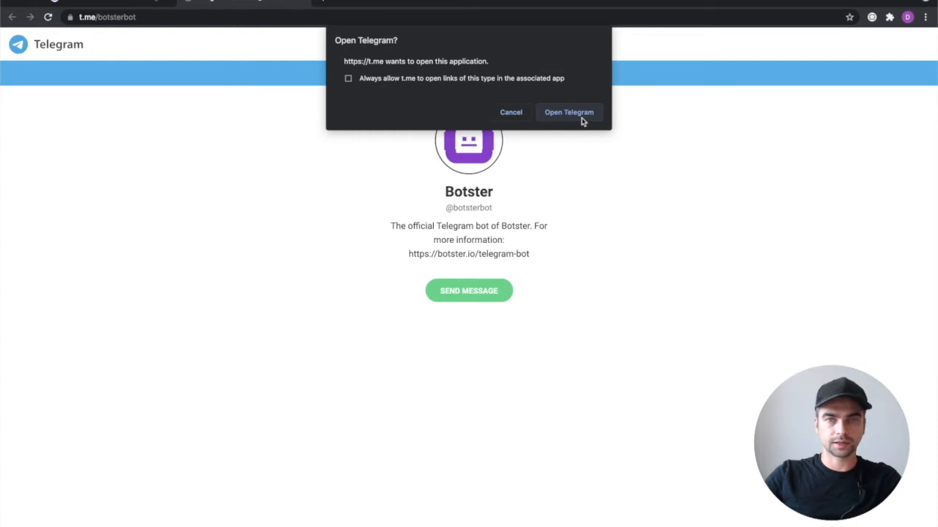
click(568, 111)
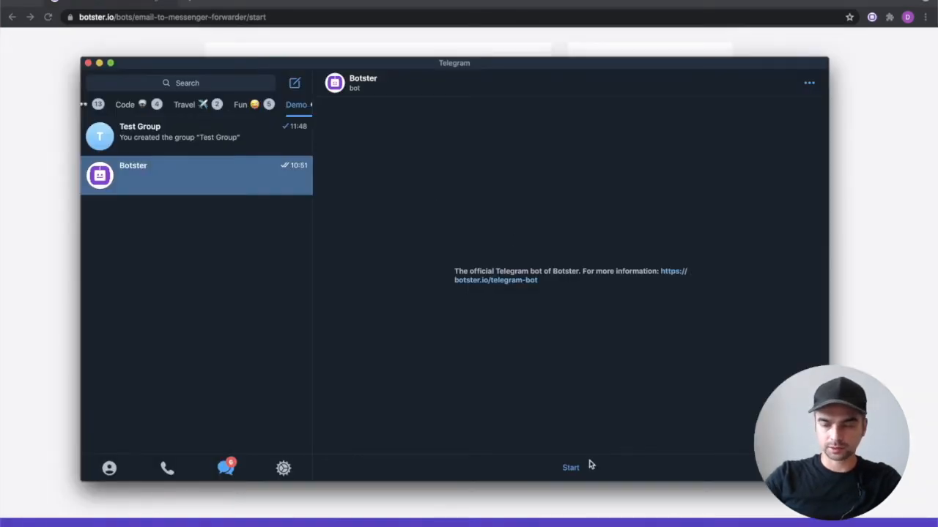
click(570, 467)
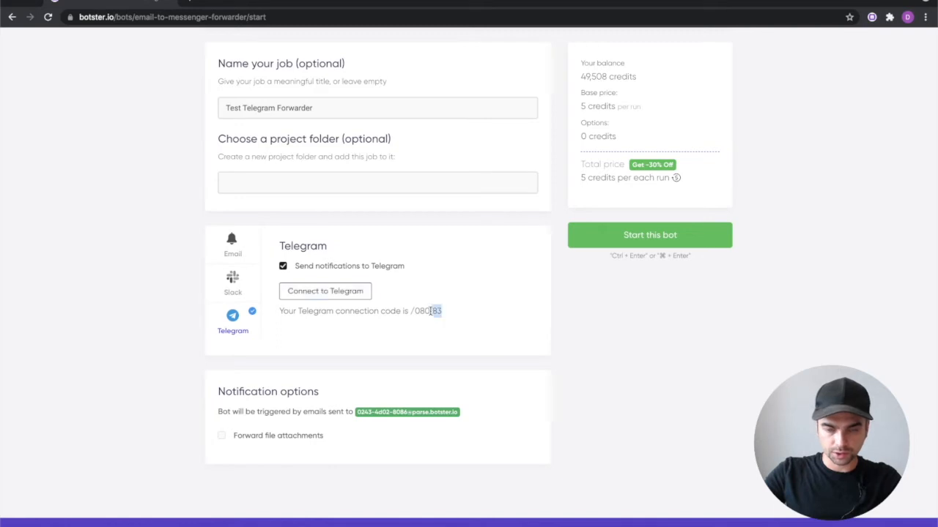
double_click(426, 310)
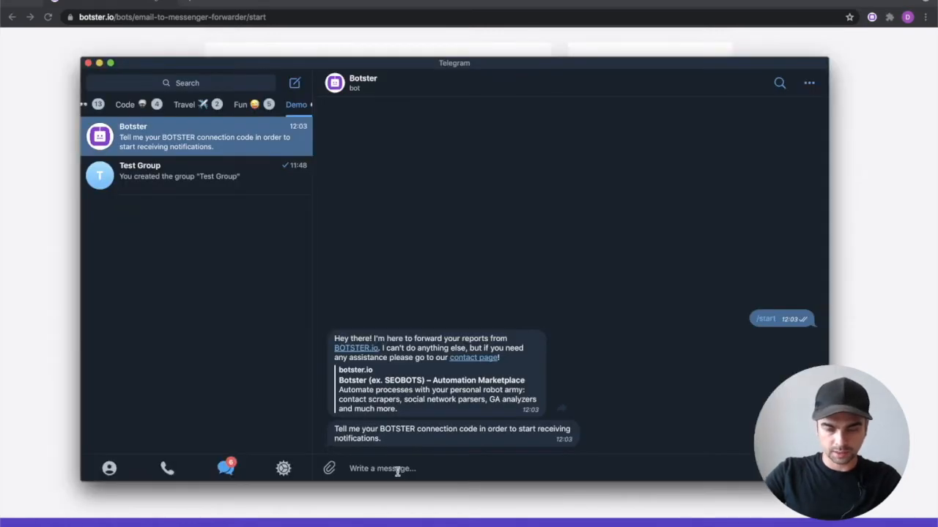
text(/080183)
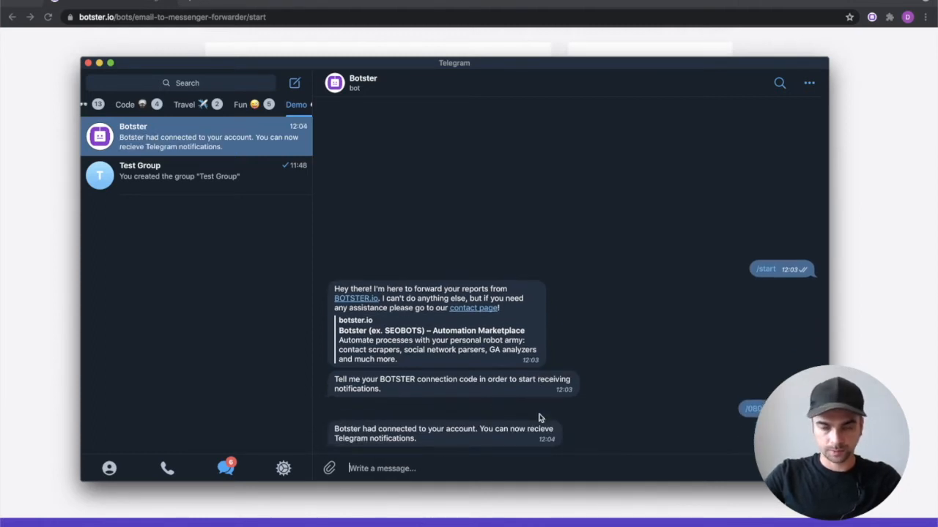
mouse_move(448, 443)
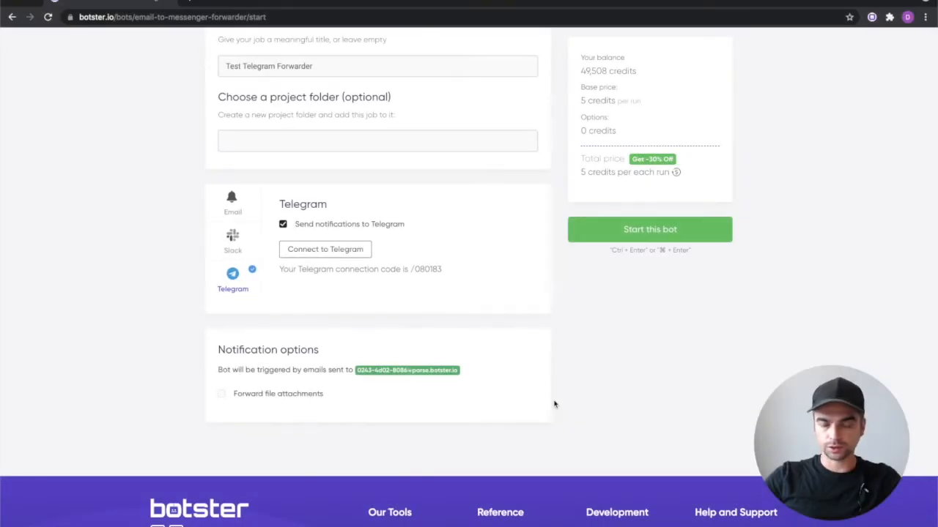
mouse_move(552, 428)
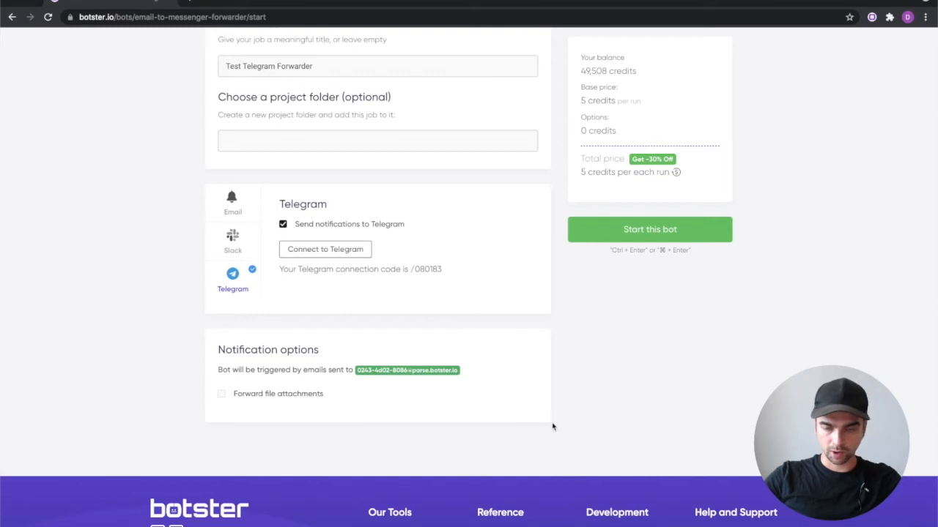
mouse_move(285, 340)
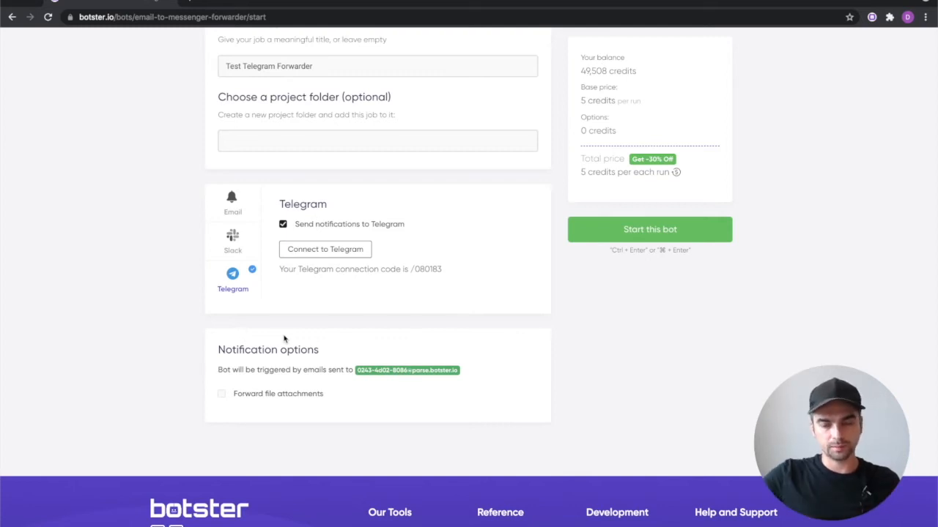
mouse_move(384, 378)
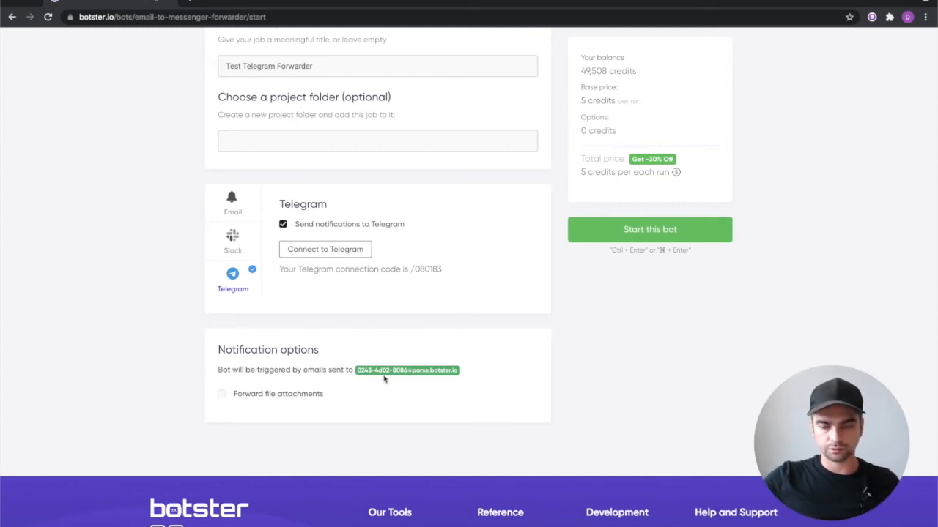
mouse_move(410, 379)
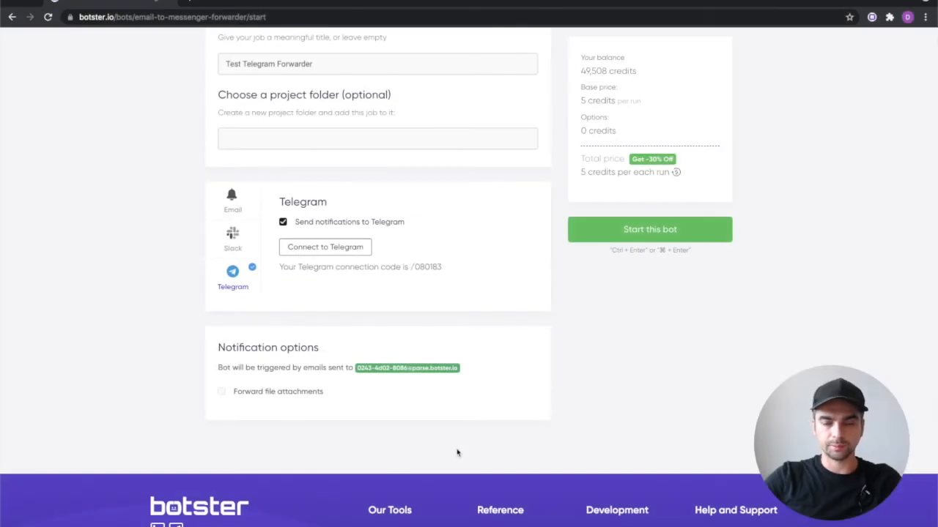
mouse_move(357, 387)
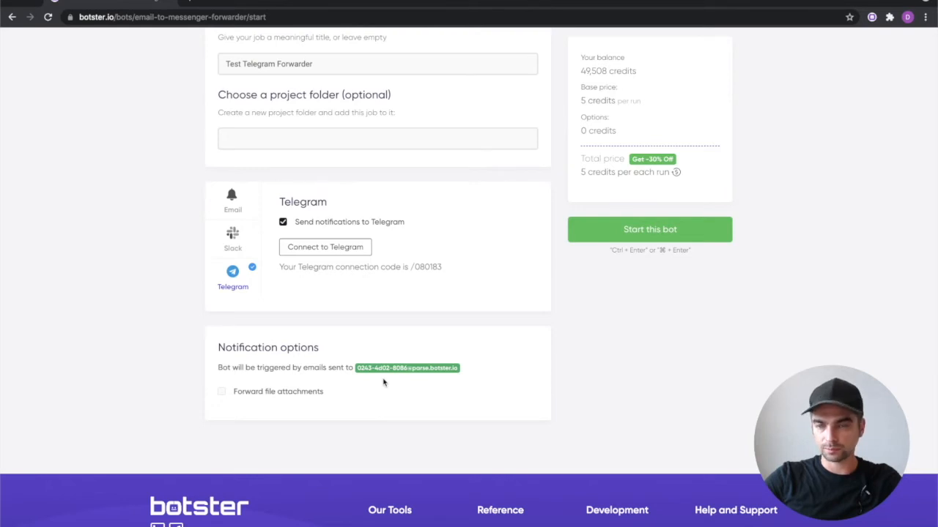
mouse_move(526, 345)
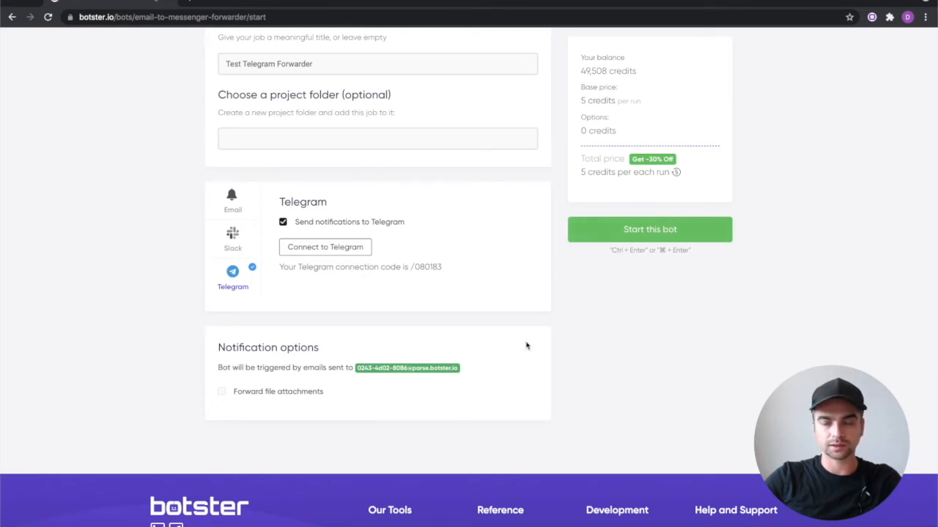
mouse_move(472, 369)
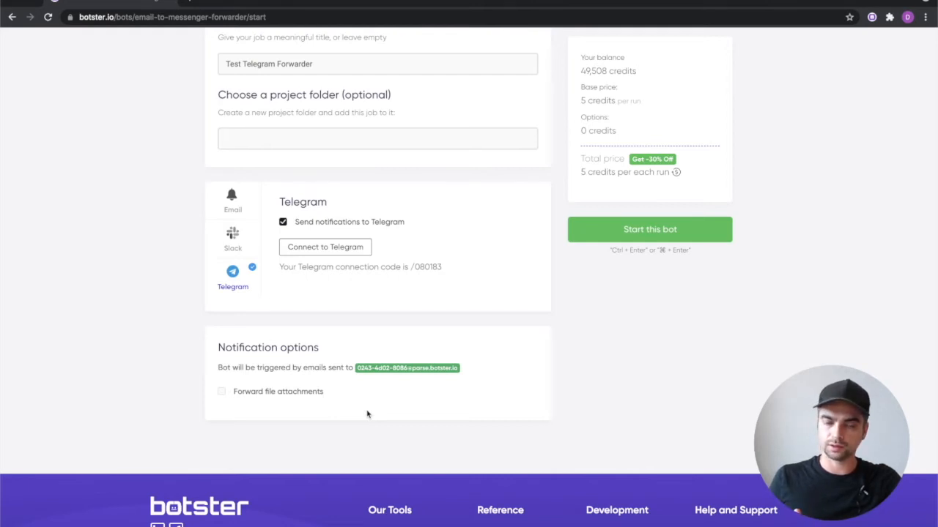
Launch the job with 'Forward file attachments' on and copy its trigger email address.
click(221, 391)
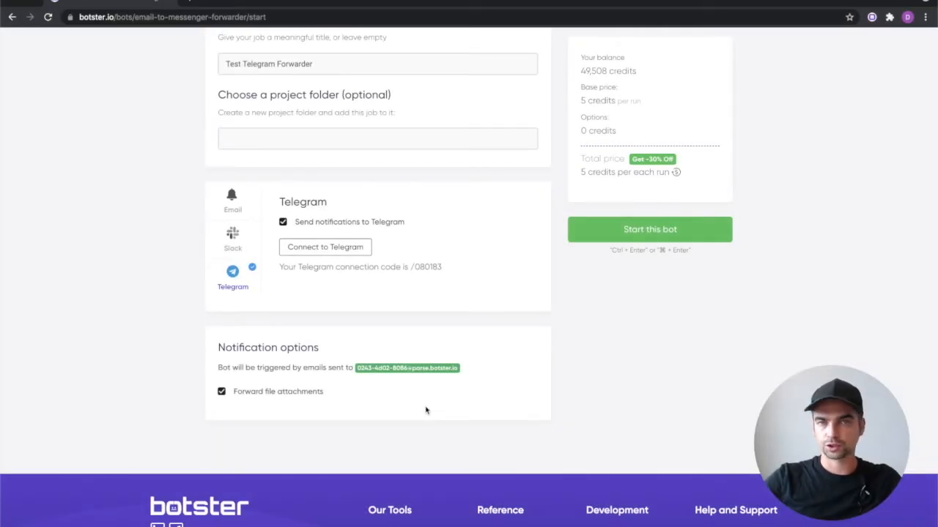
scroll(down, 3)
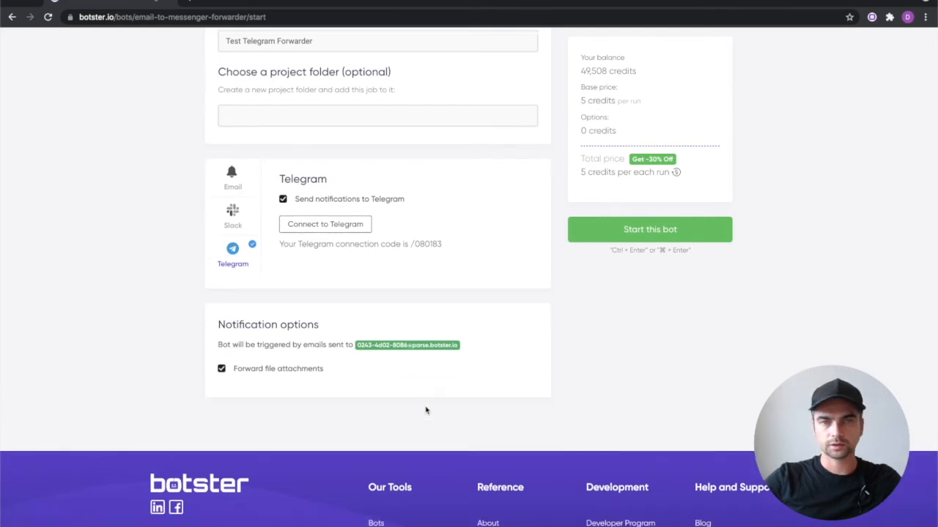
scroll(up, 3)
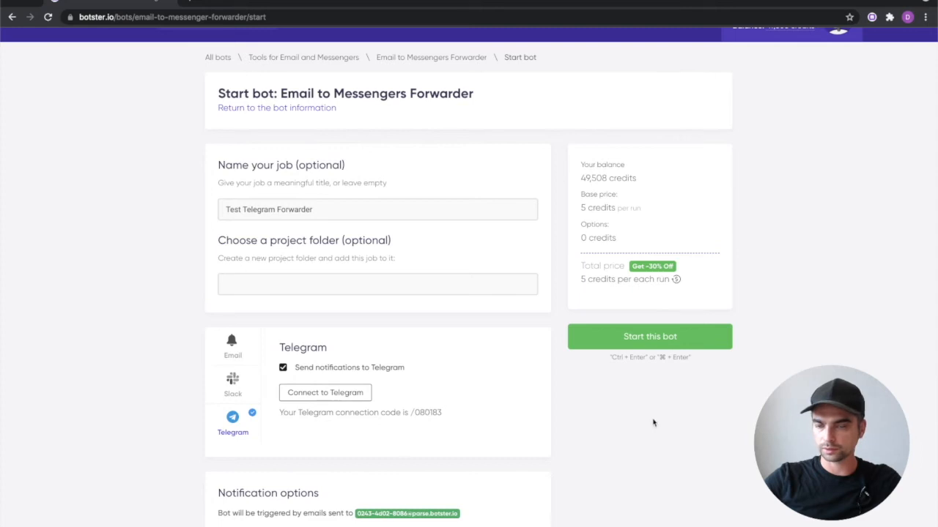
click(649, 335)
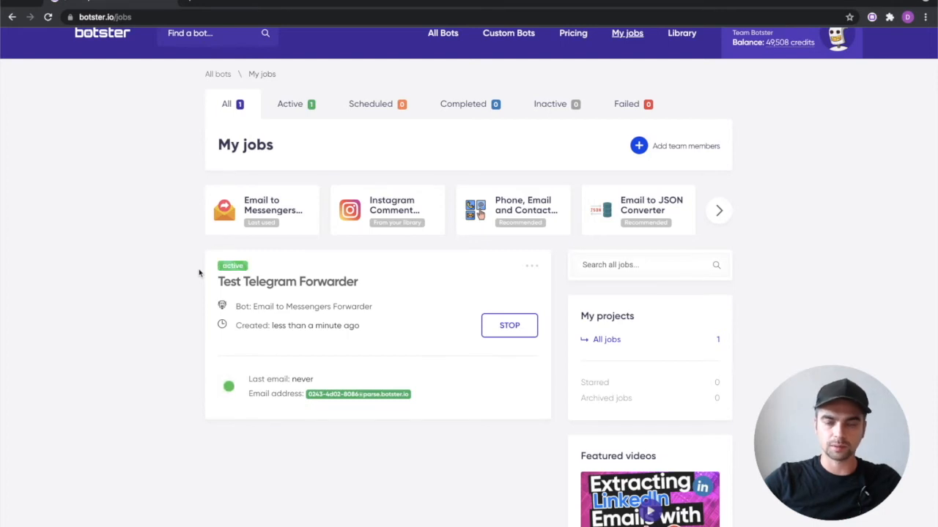
mouse_move(206, 339)
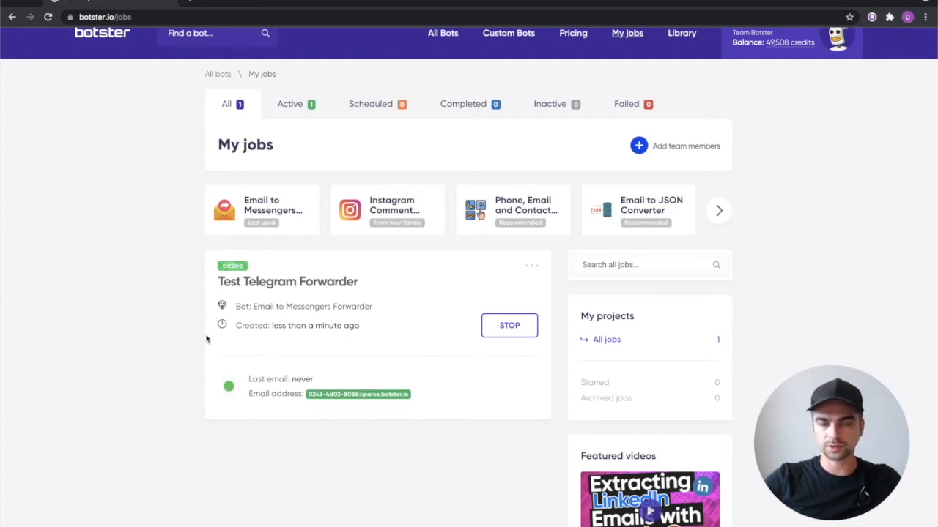
mouse_move(358, 394)
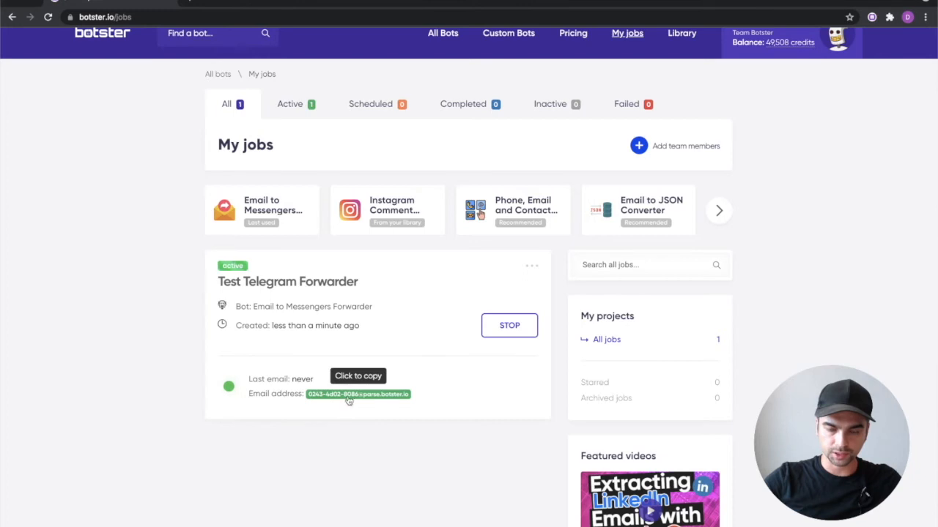
click(358, 394)
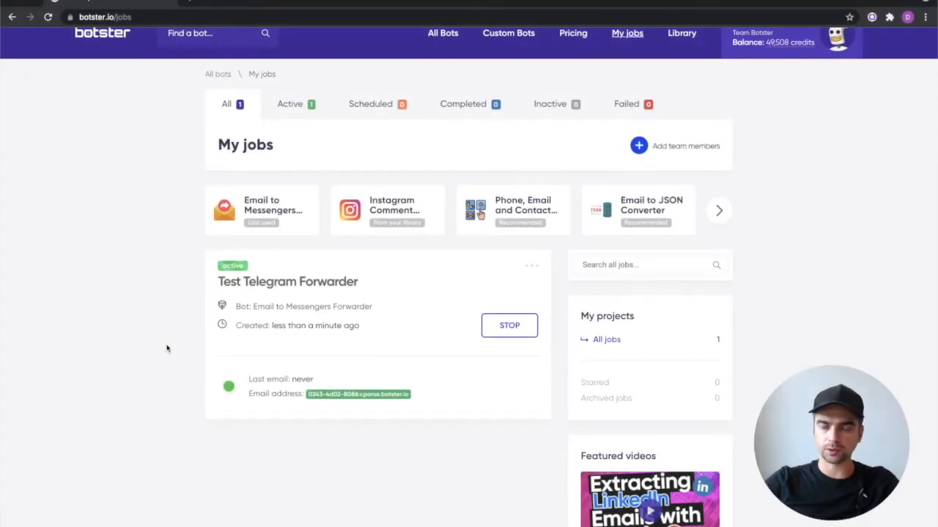
mouse_move(358, 394)
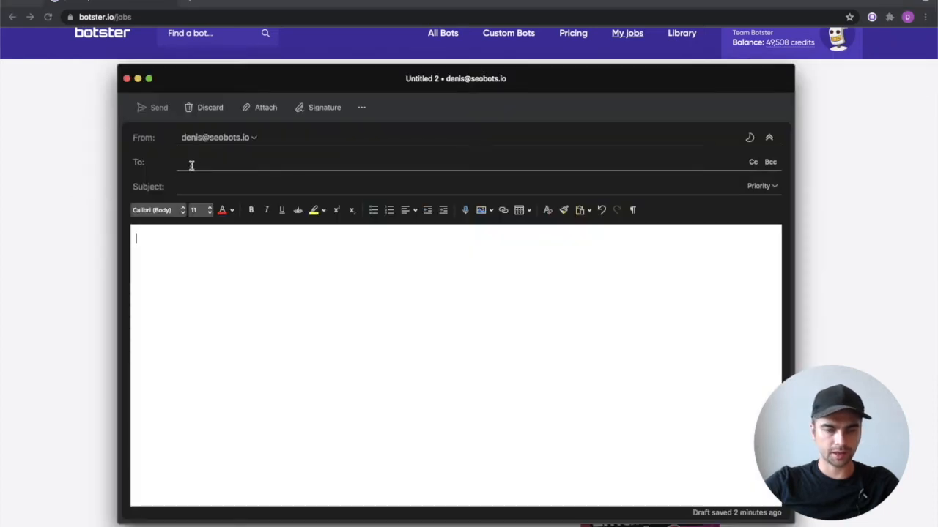
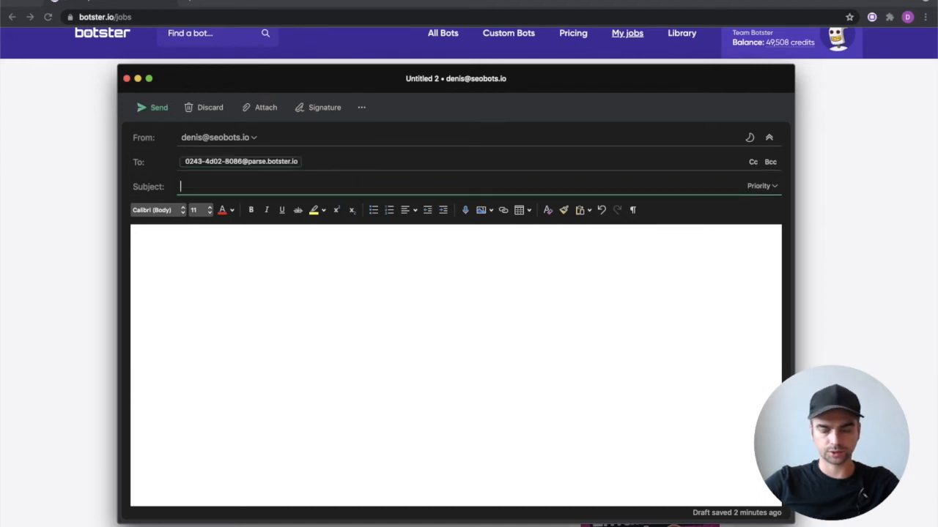
text(test)
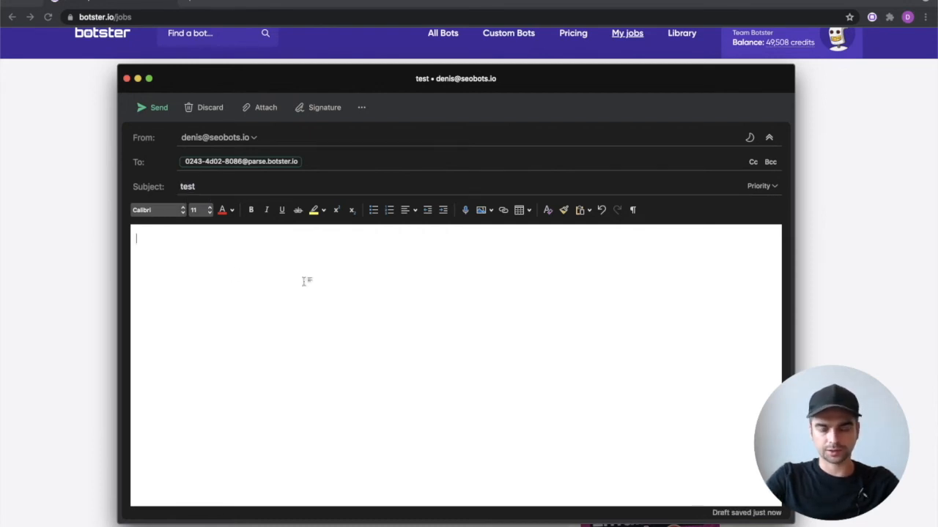
text(This is a test)
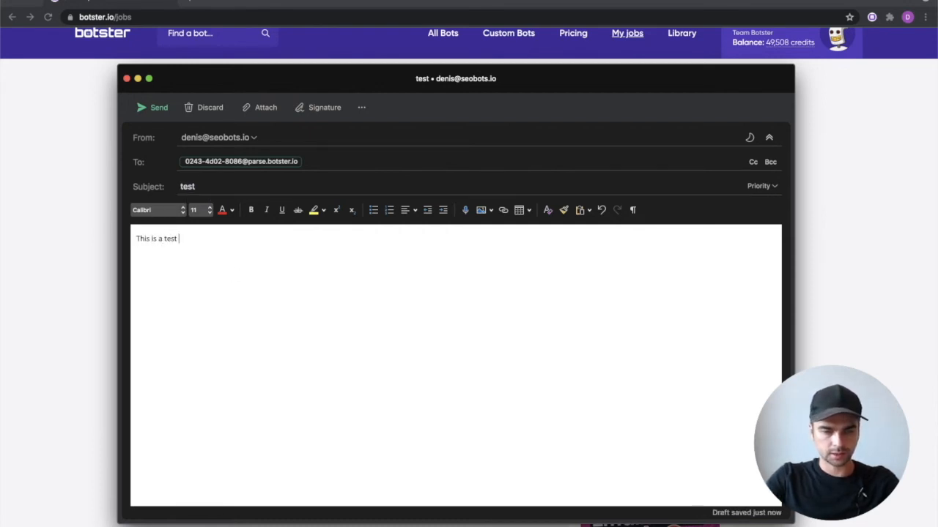
text(email which I'm forwardi)
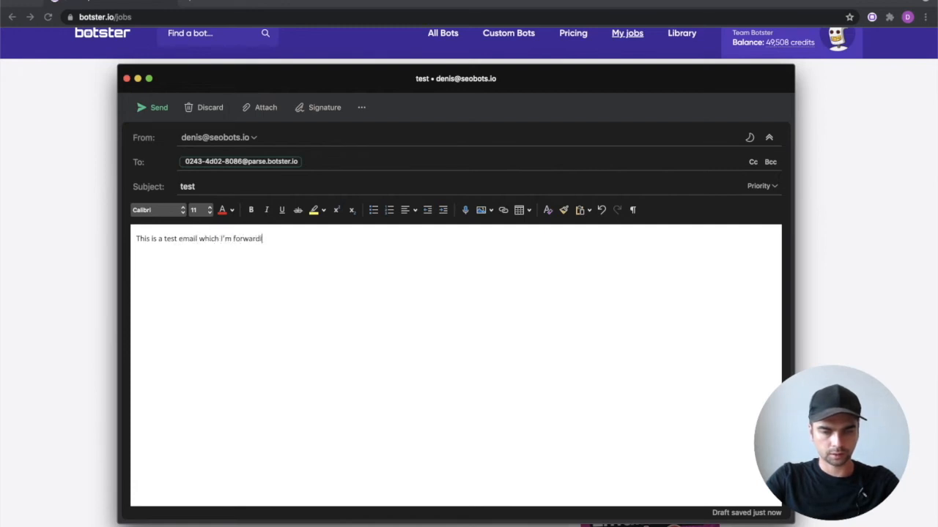
text(ng to)
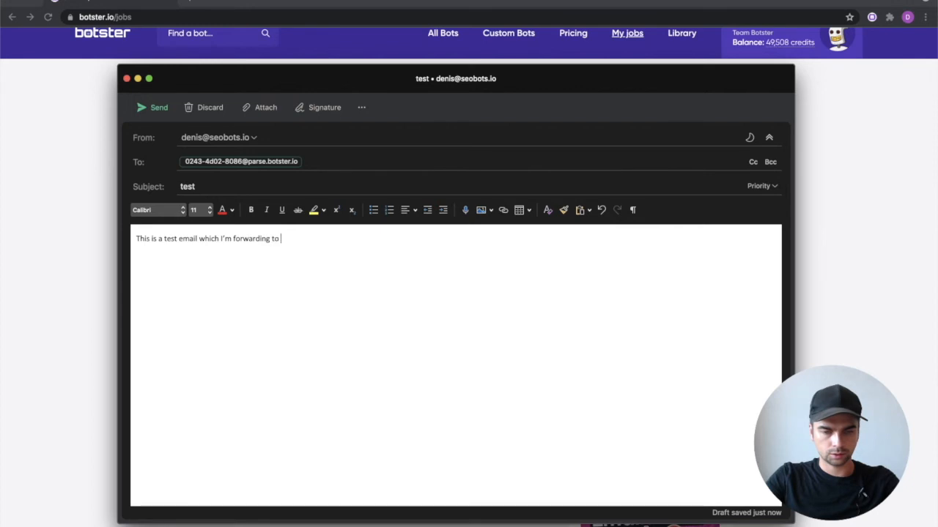
text(my TG account.)
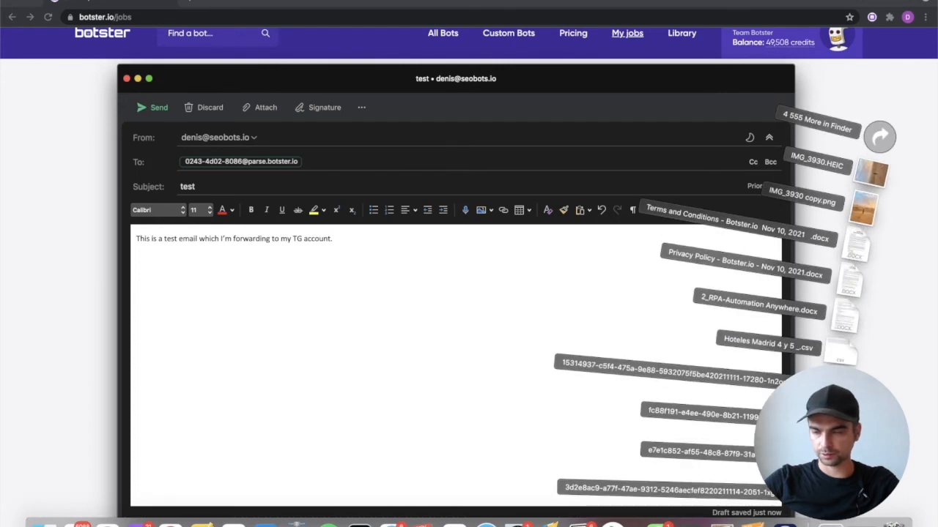
click(698, 417)
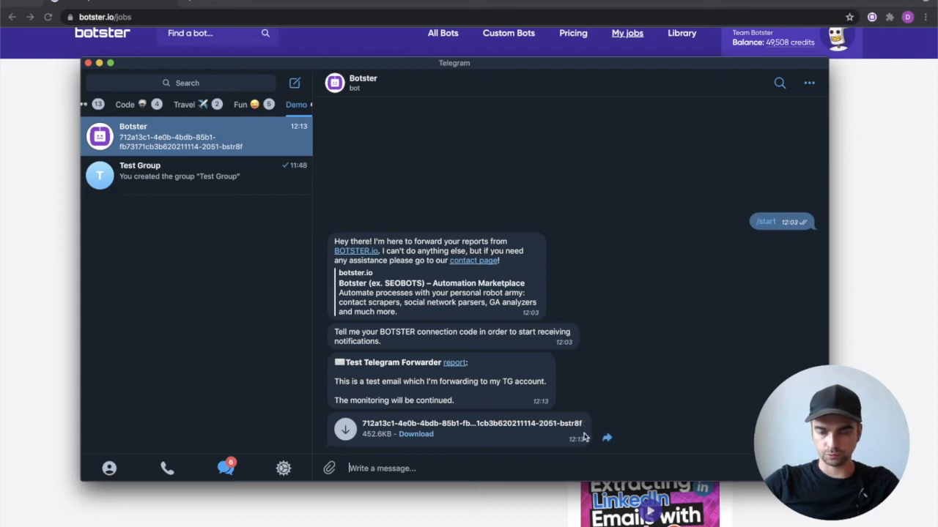
mouse_move(447, 451)
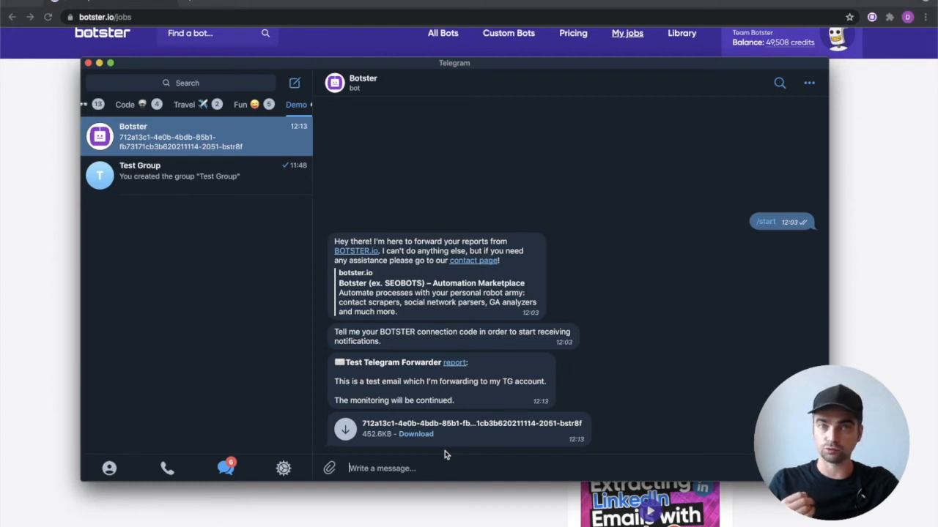
Switch from the Botster chat to the Test Group chat.
click(140, 170)
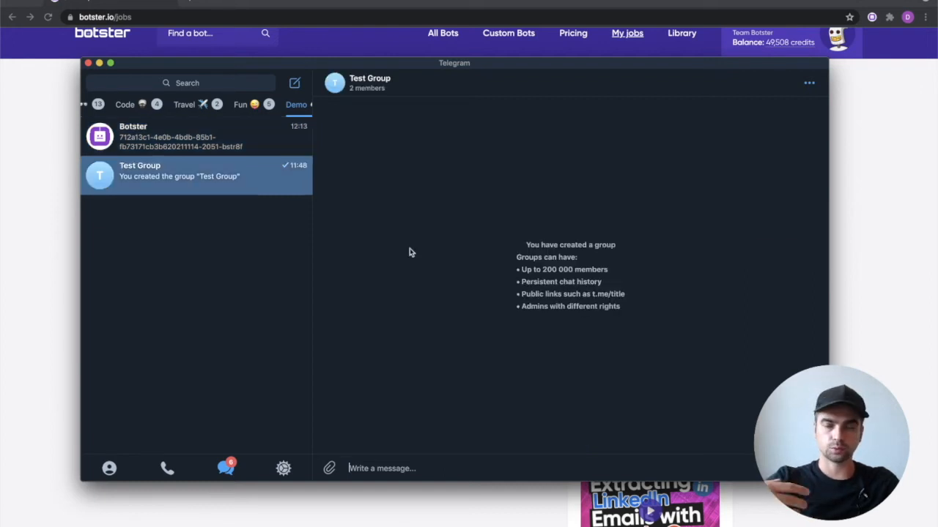
mouse_move(340, 198)
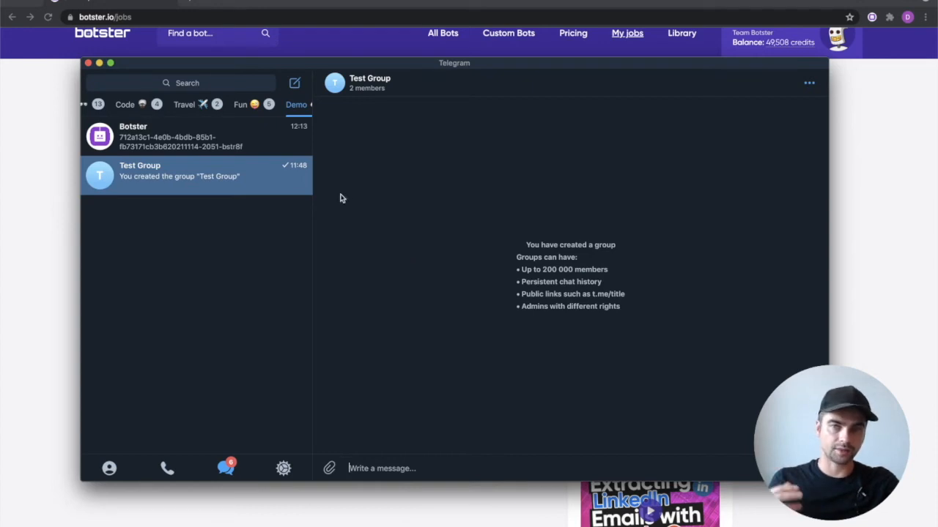
mouse_move(369, 145)
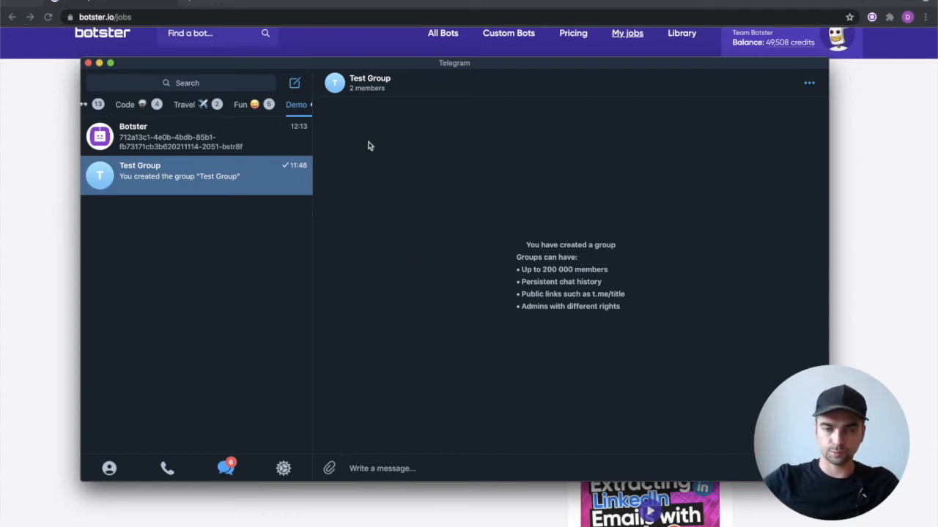
Add Botster as a Test Group member and begin making it an administrator.
text(bots)
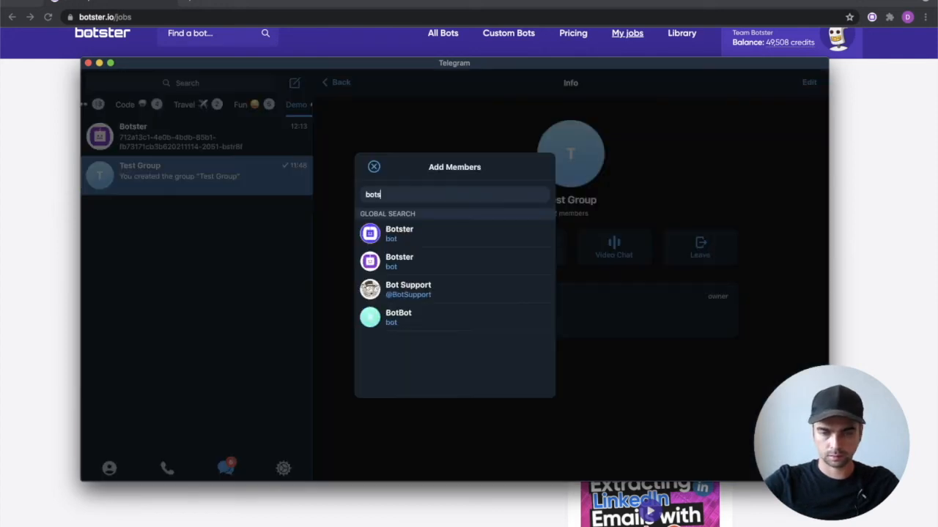
mouse_move(413, 255)
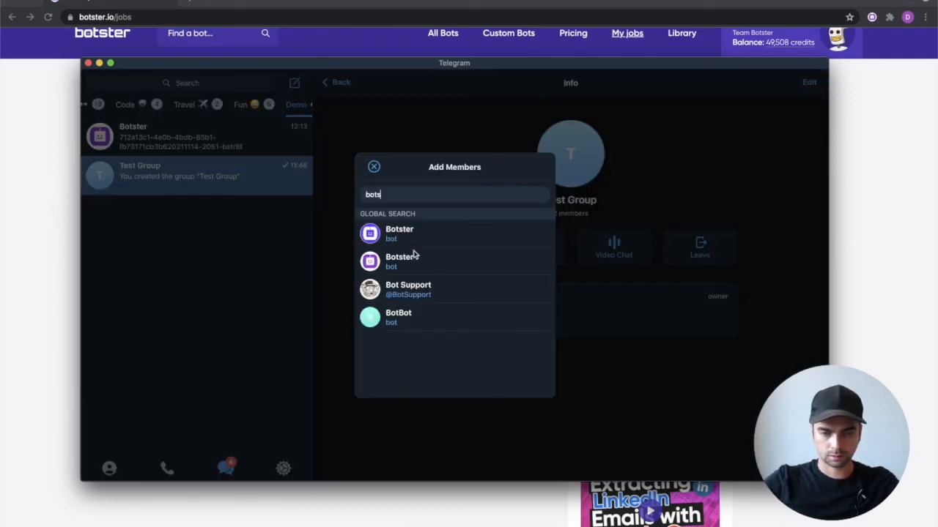
click(398, 233)
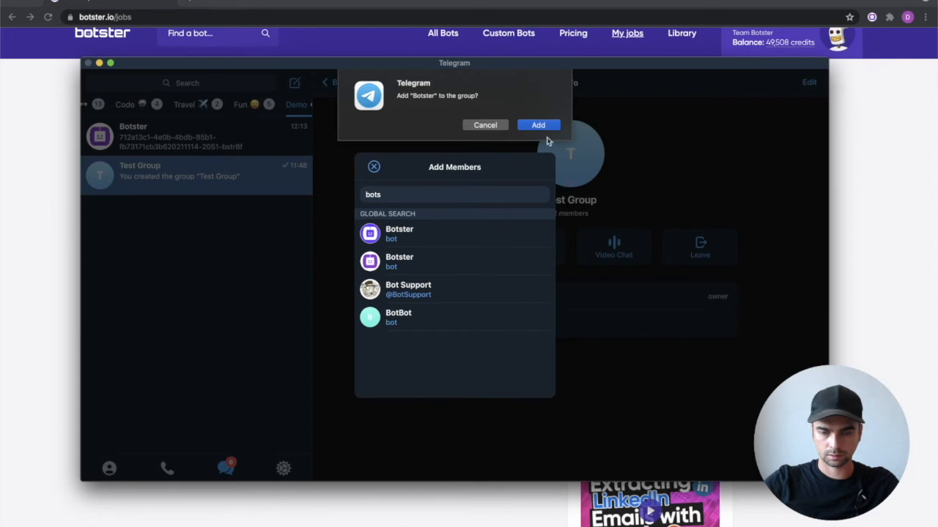
click(537, 124)
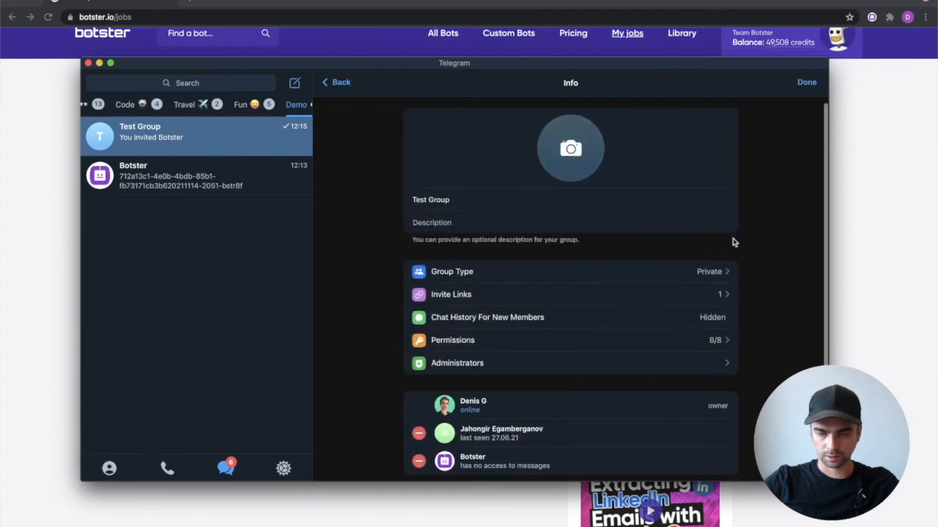
click(458, 363)
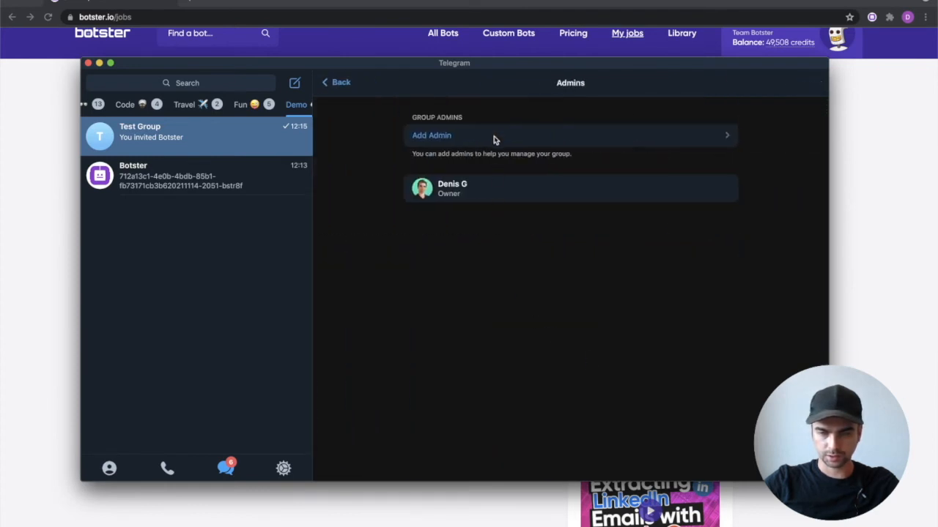
click(430, 135)
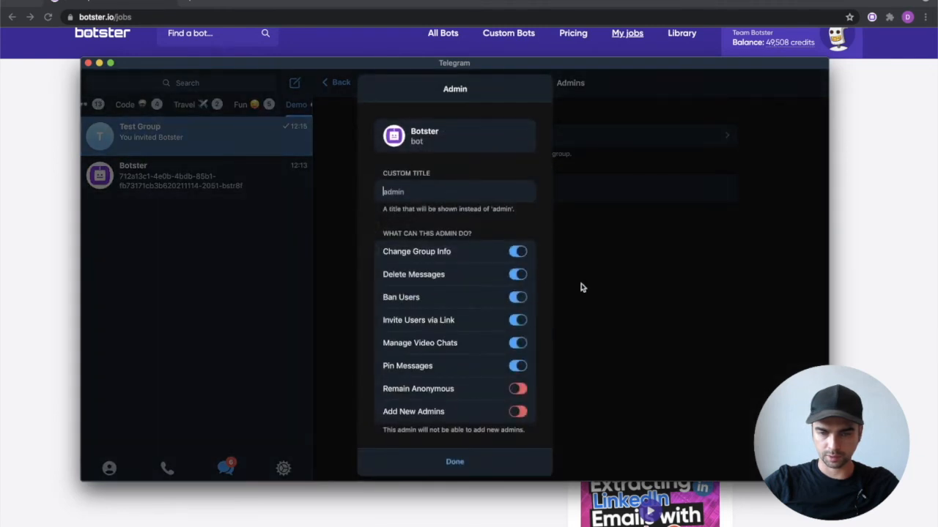
mouse_move(558, 374)
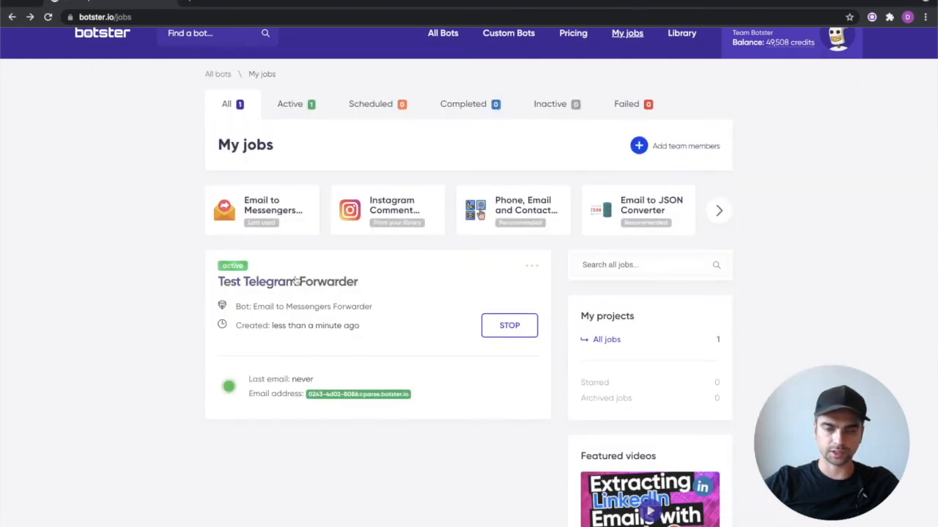
View the job's Monitoring log with the forwarded test email and select the '/080183' command.
click(287, 281)
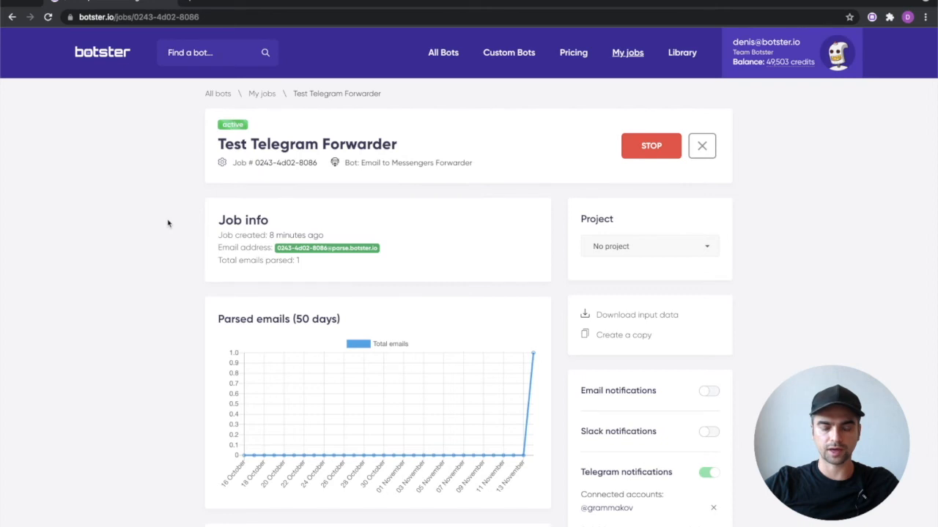
scroll(down, 3)
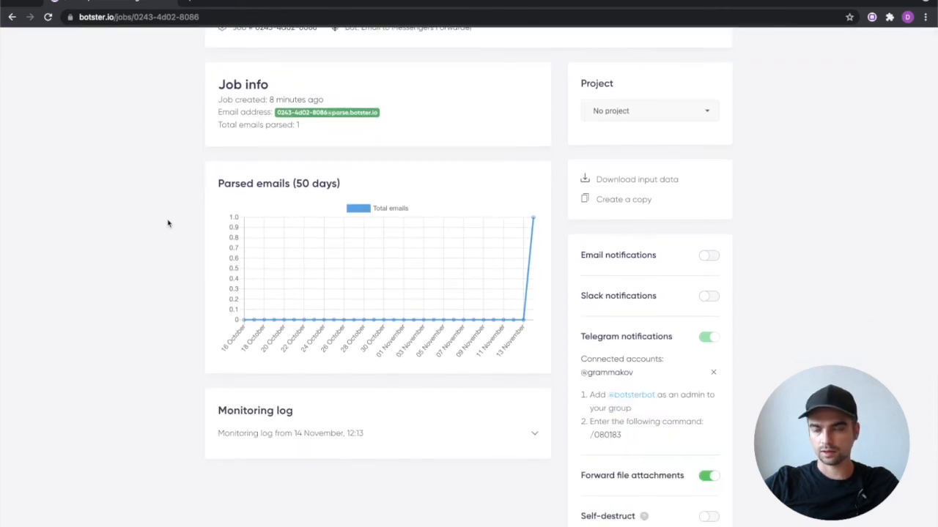
scroll(down, 3)
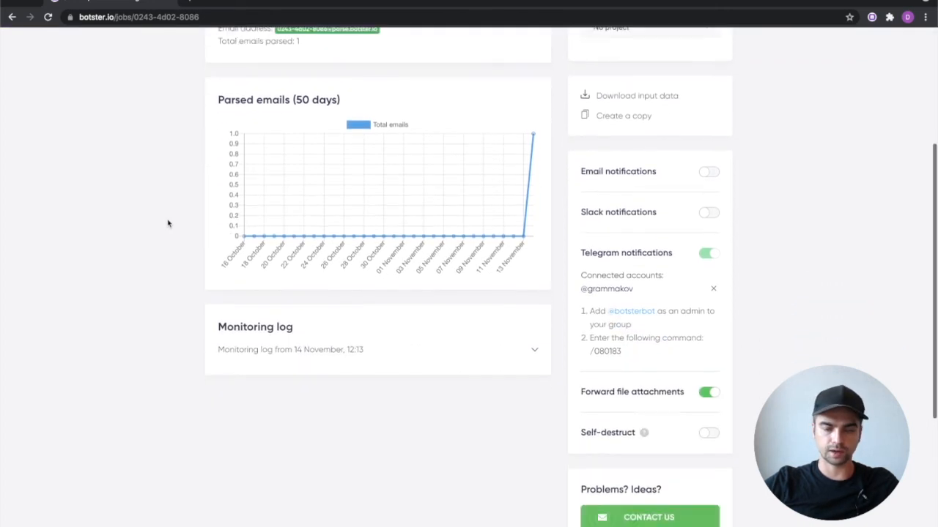
click(291, 349)
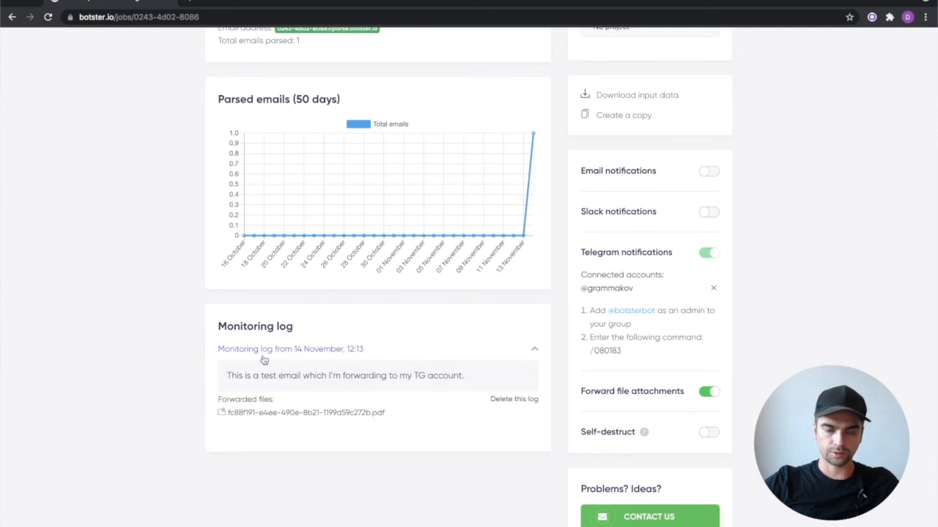
scroll(down, 3)
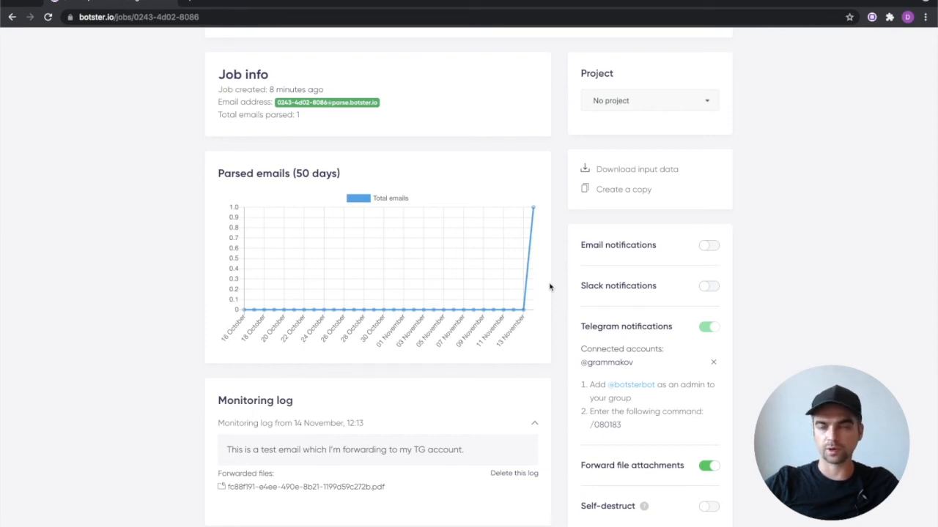
scroll(down, 3)
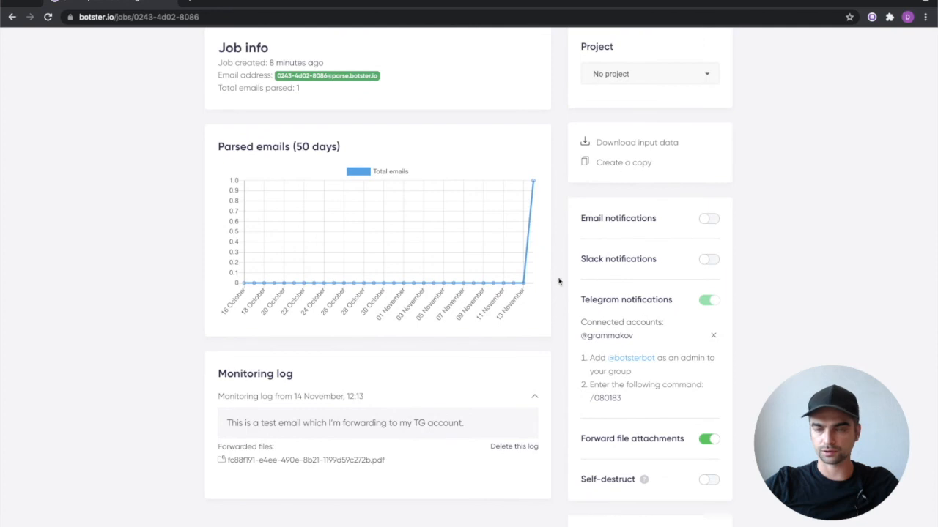
scroll(down, 3)
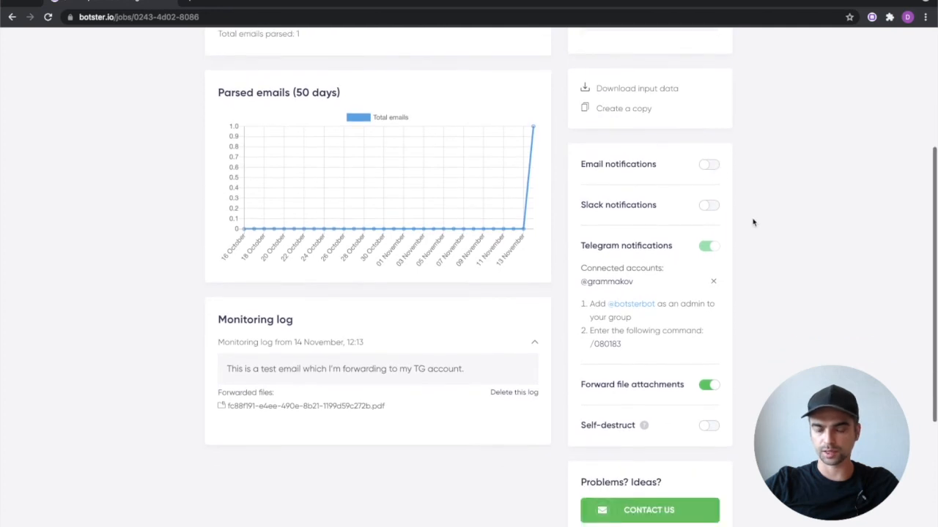
scroll(down, 3)
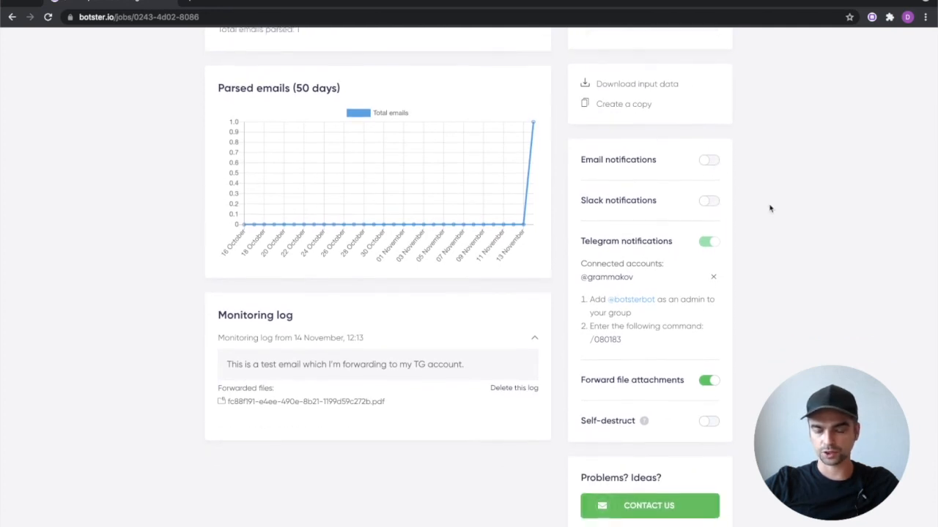
scroll(down, 3)
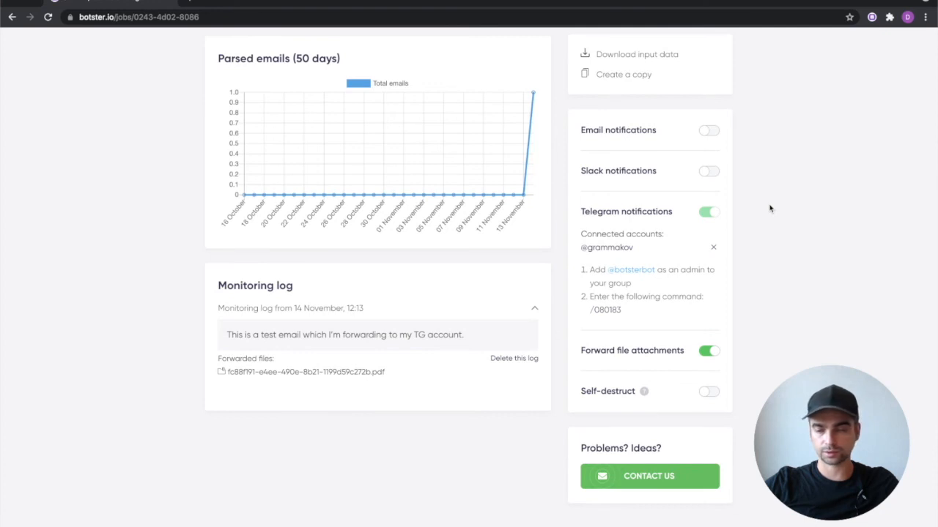
scroll(down, 3)
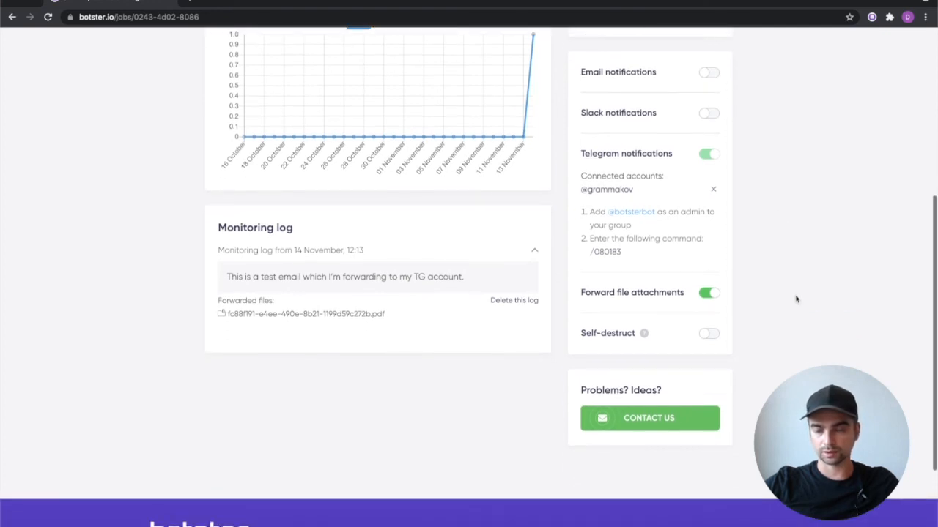
mouse_move(775, 344)
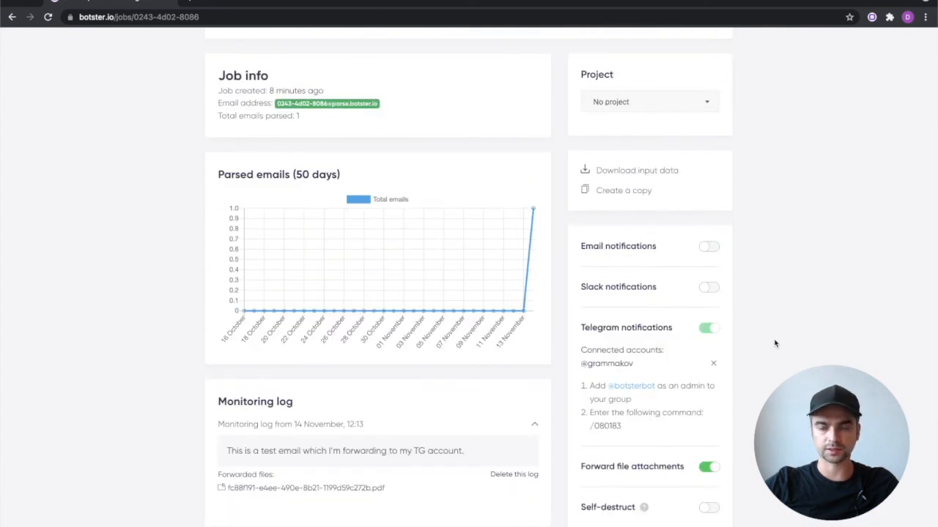
scroll(down, 3)
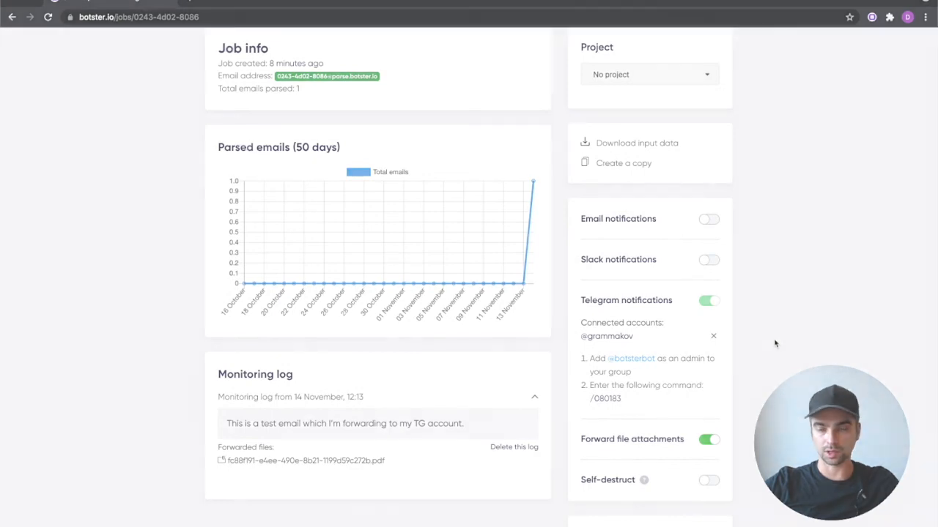
mouse_move(765, 349)
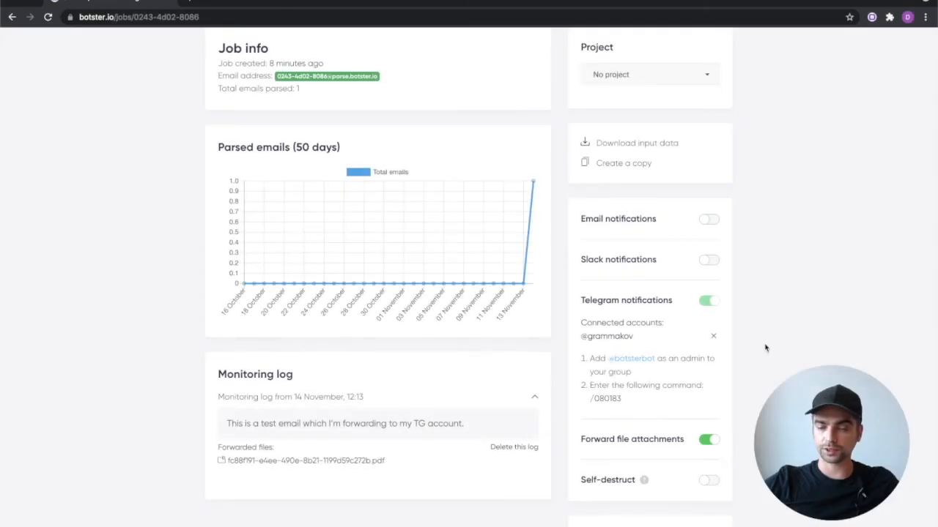
double_click(603, 398)
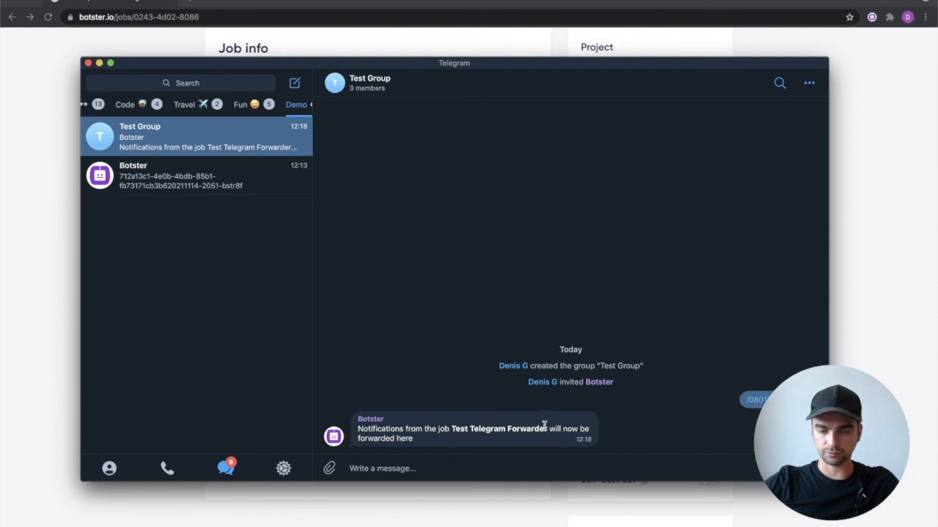
mouse_move(498, 274)
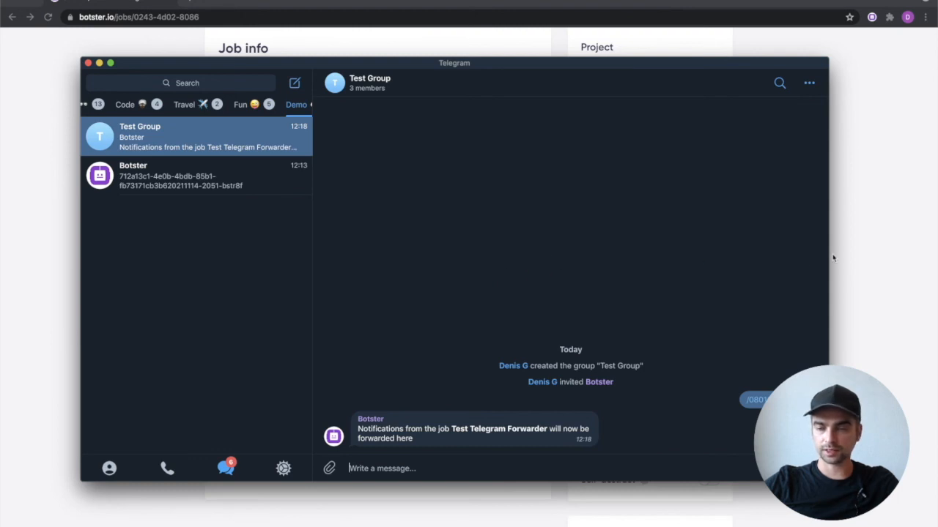
mouse_move(659, 296)
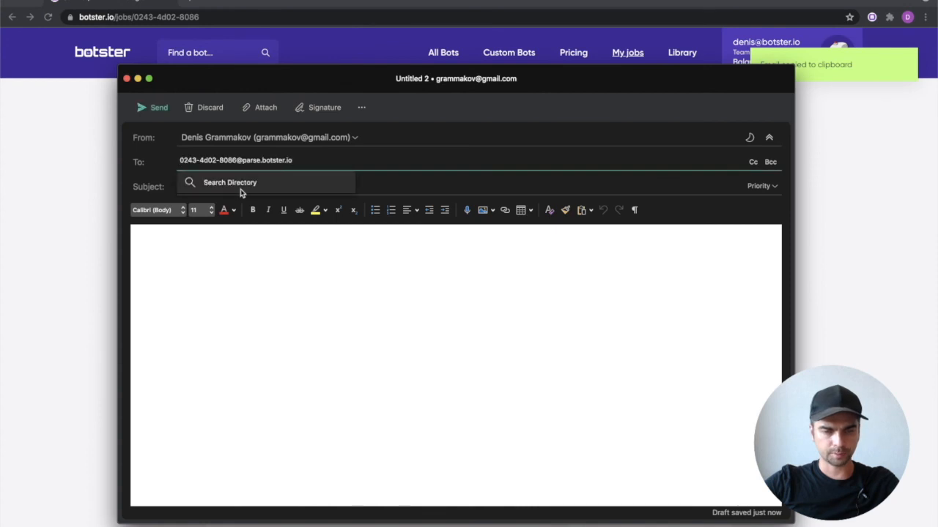
Compose subject 'Test forward' and body 'Test forward to a TG group', then send it to the parse address.
text(Test forward)
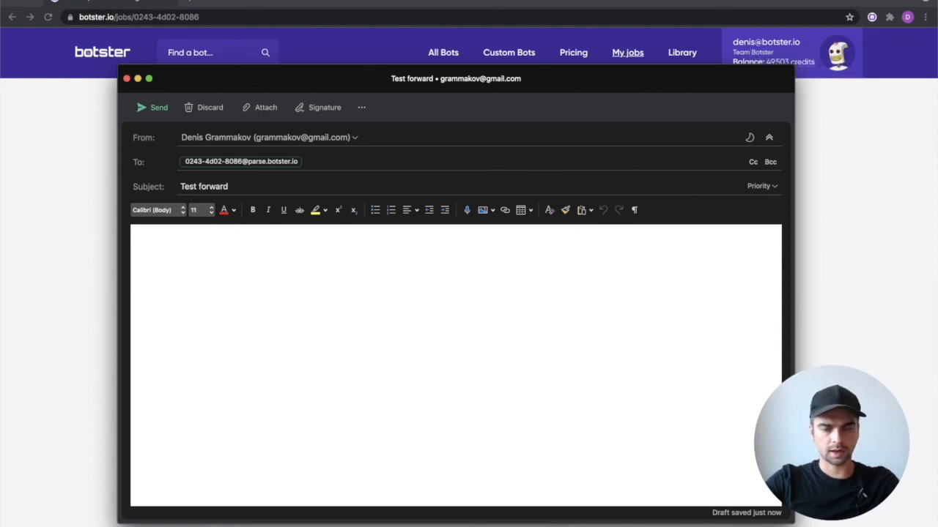
text(Test forward to a)
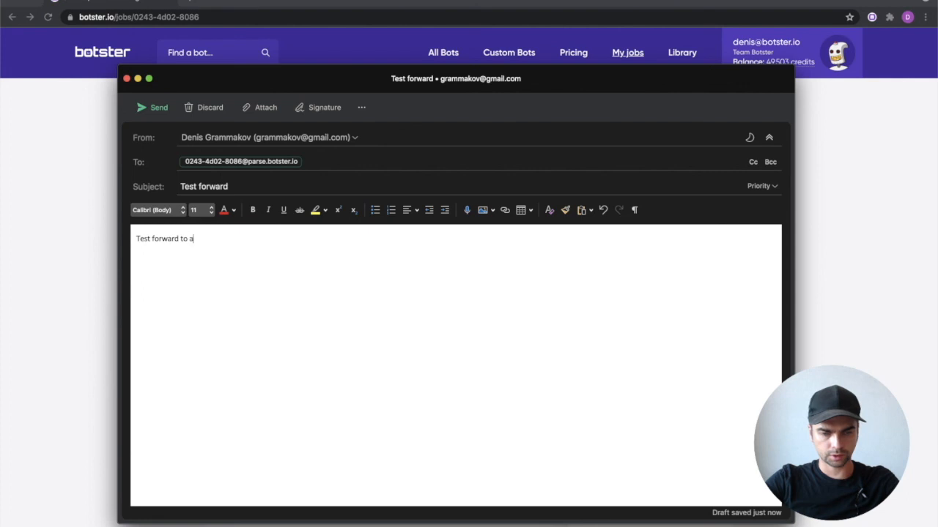
text(TG group)
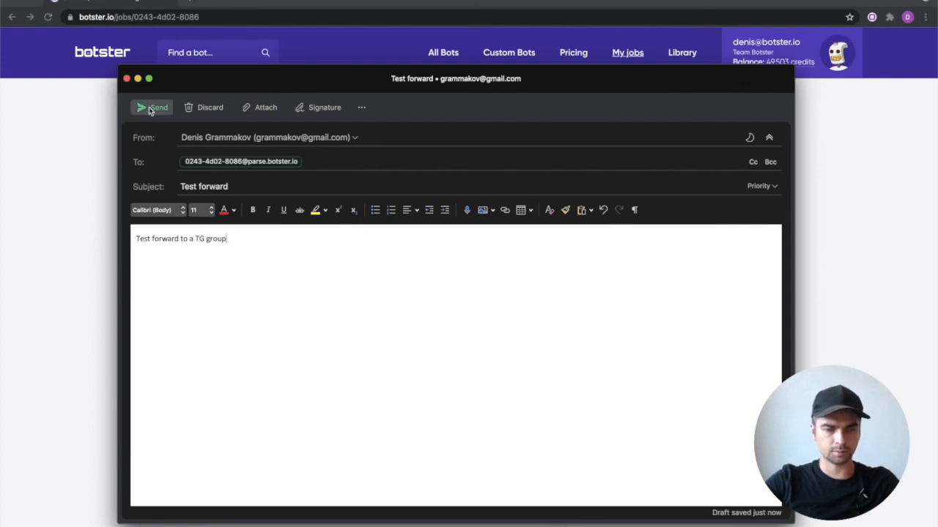
click(152, 107)
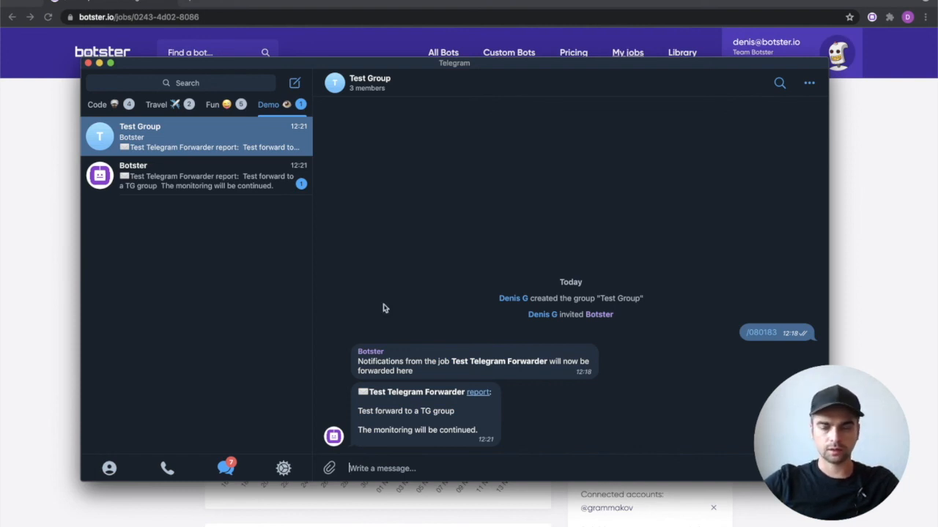
mouse_move(554, 417)
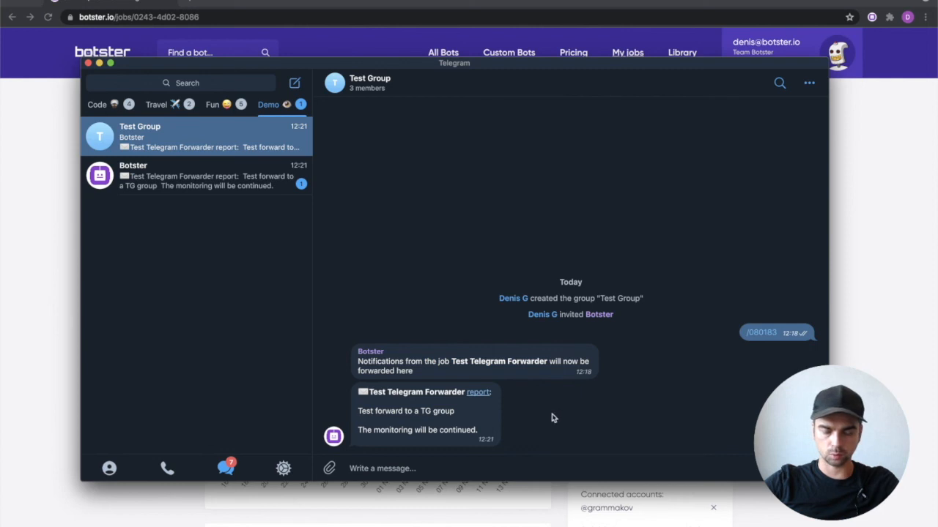
mouse_move(469, 419)
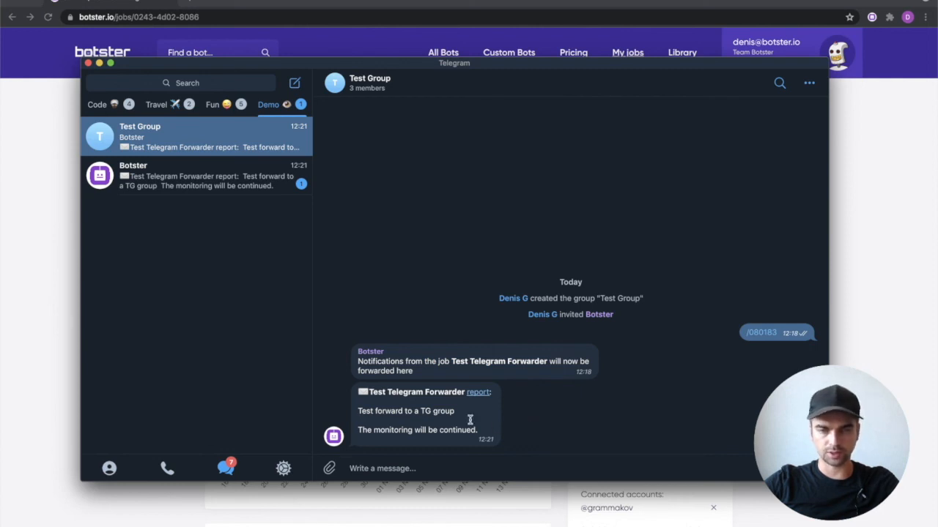